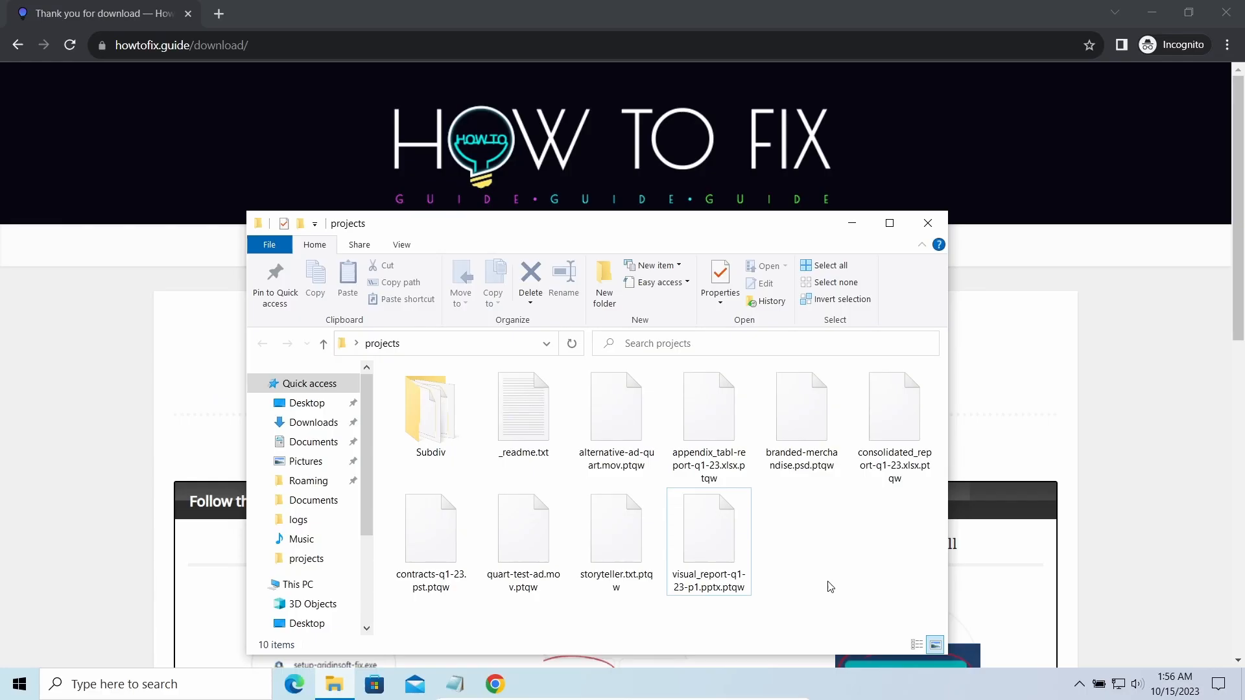
- Search family:djvu on tria.ge and review the June 4–5 reports tagged Vidar, SmokeLoader and Amadey
double_click(523, 407)
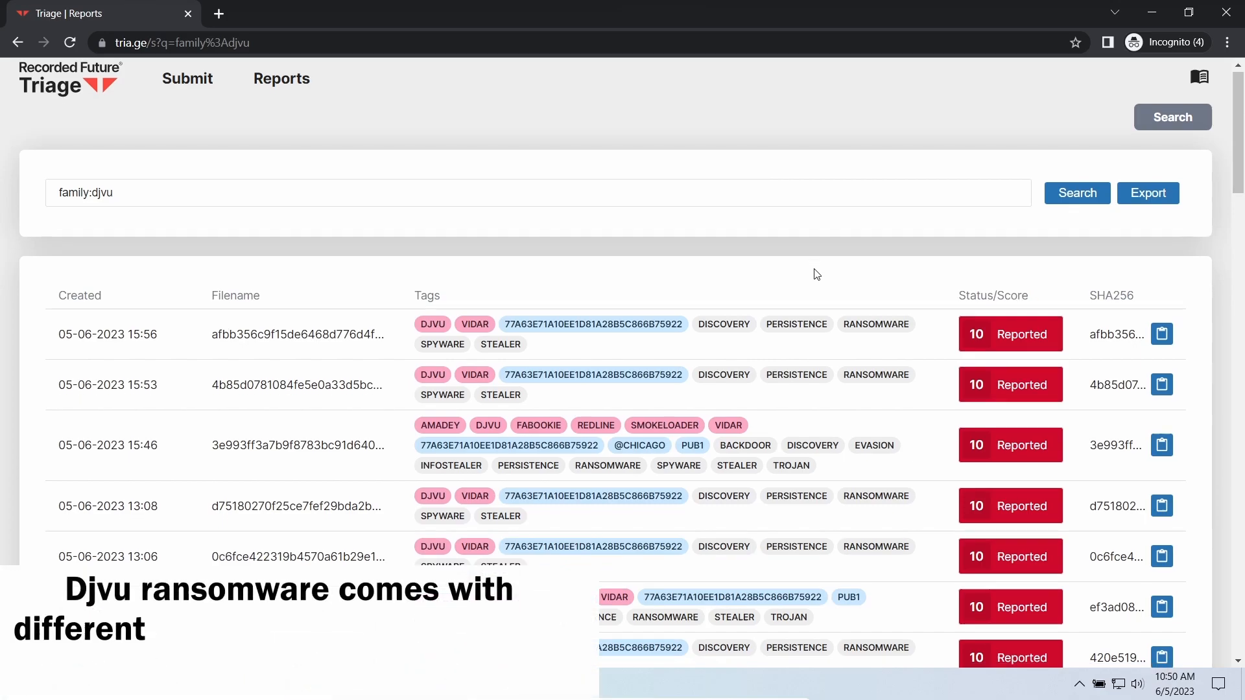
scroll(down, 3)
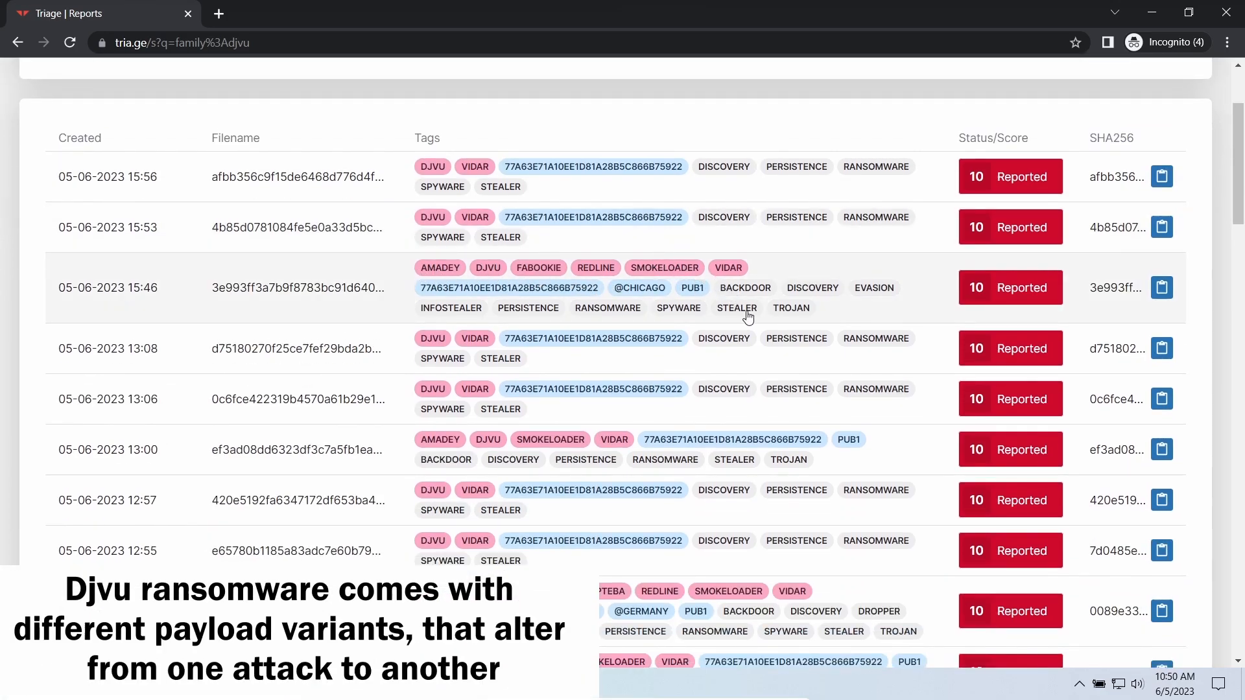
scroll(down, 3)
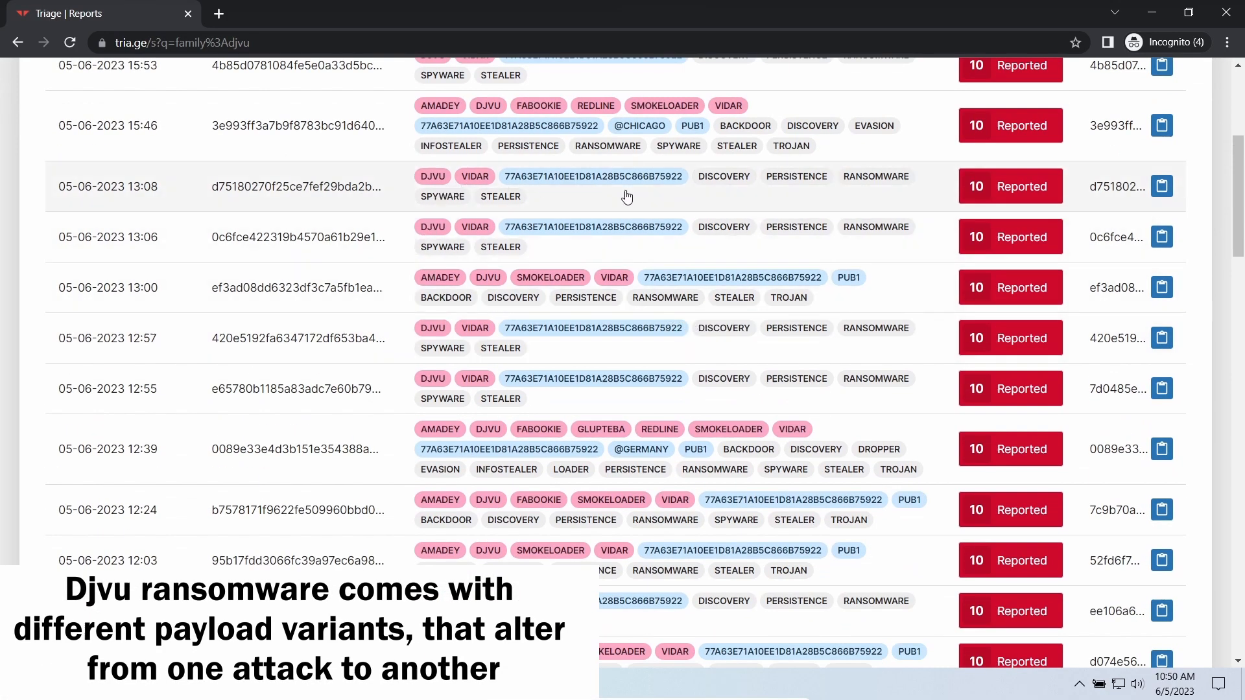
scroll(down, 3)
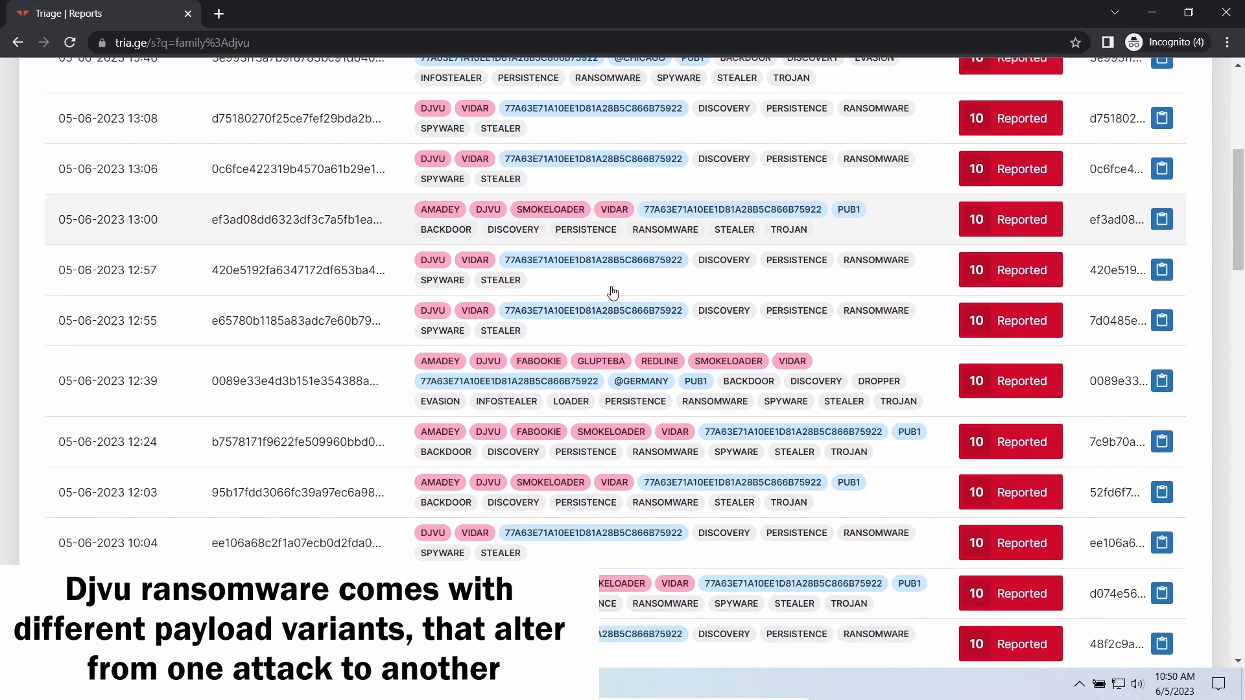
scroll(down, 3)
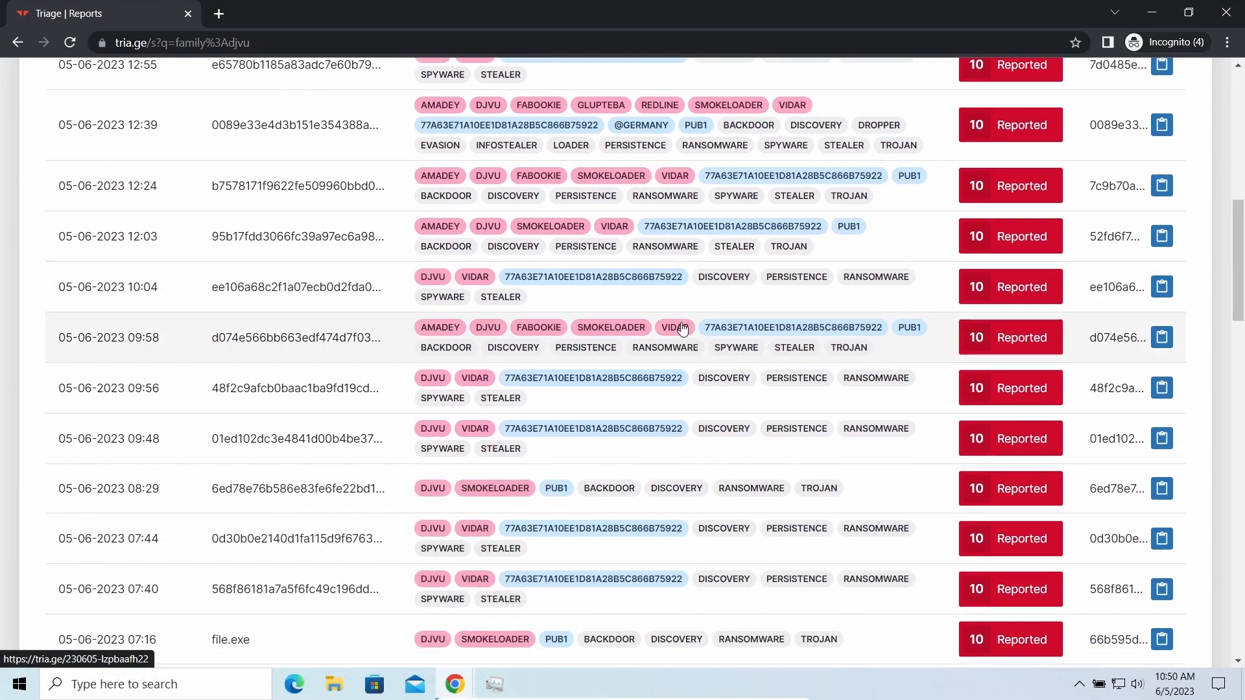
scroll(down, 3)
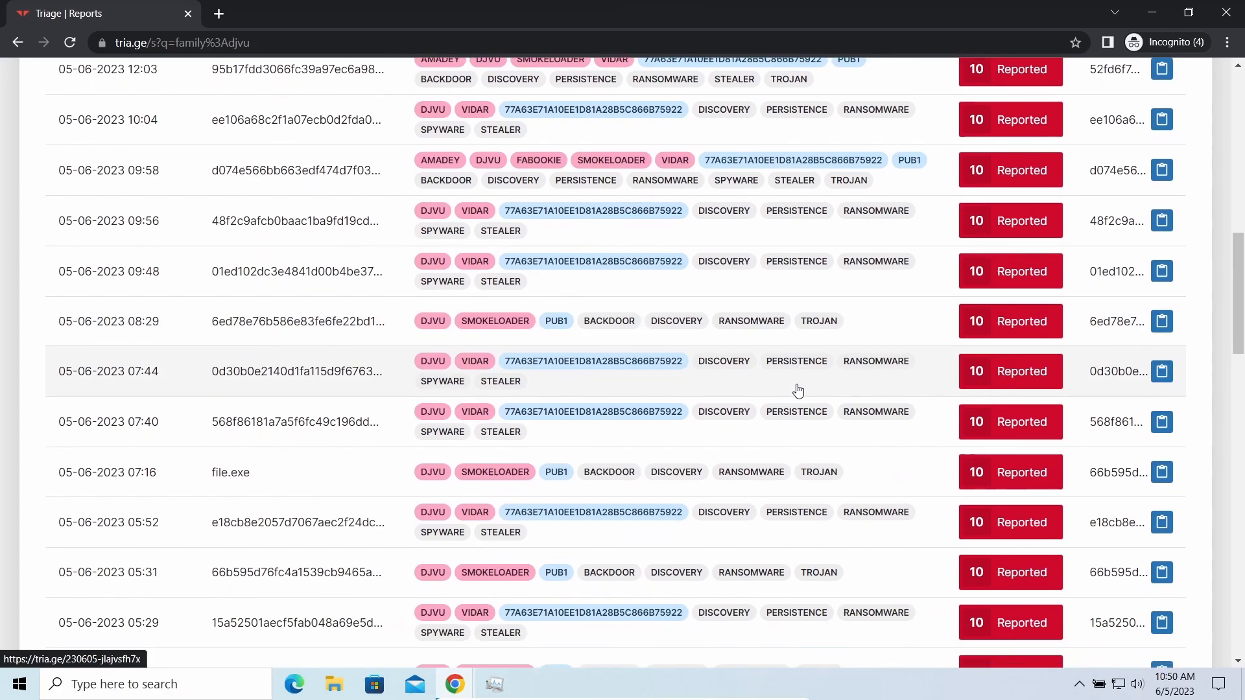
scroll(down, 3)
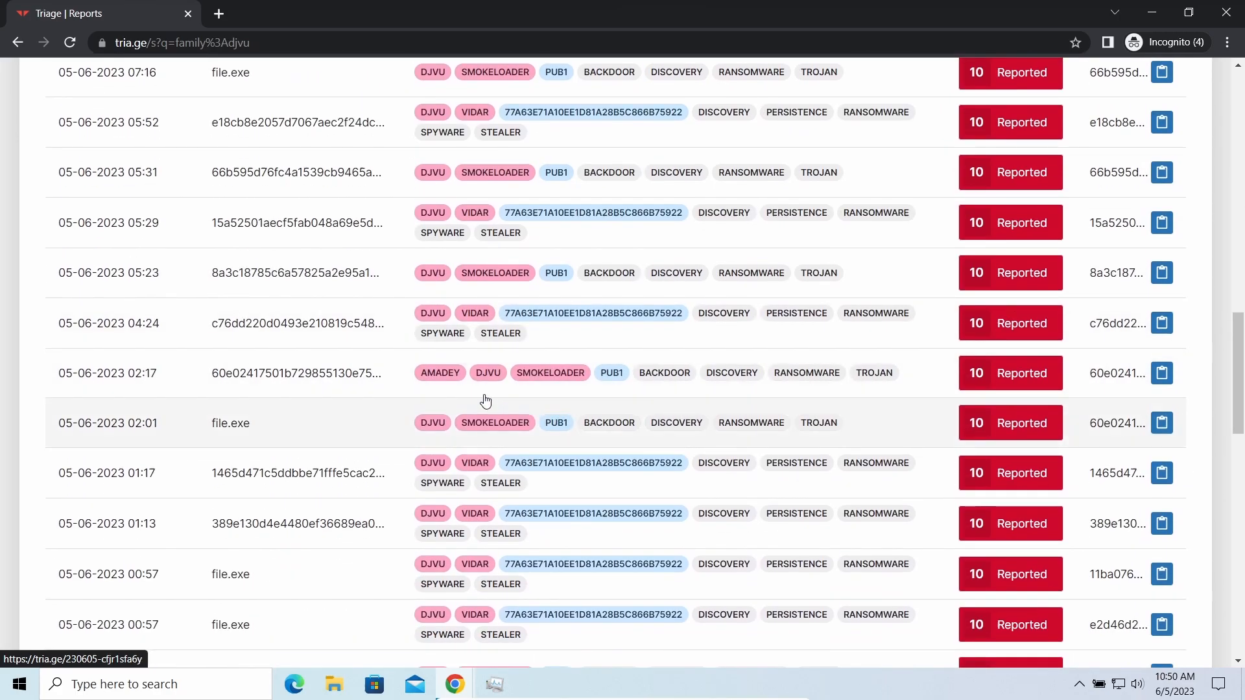
scroll(down, 3)
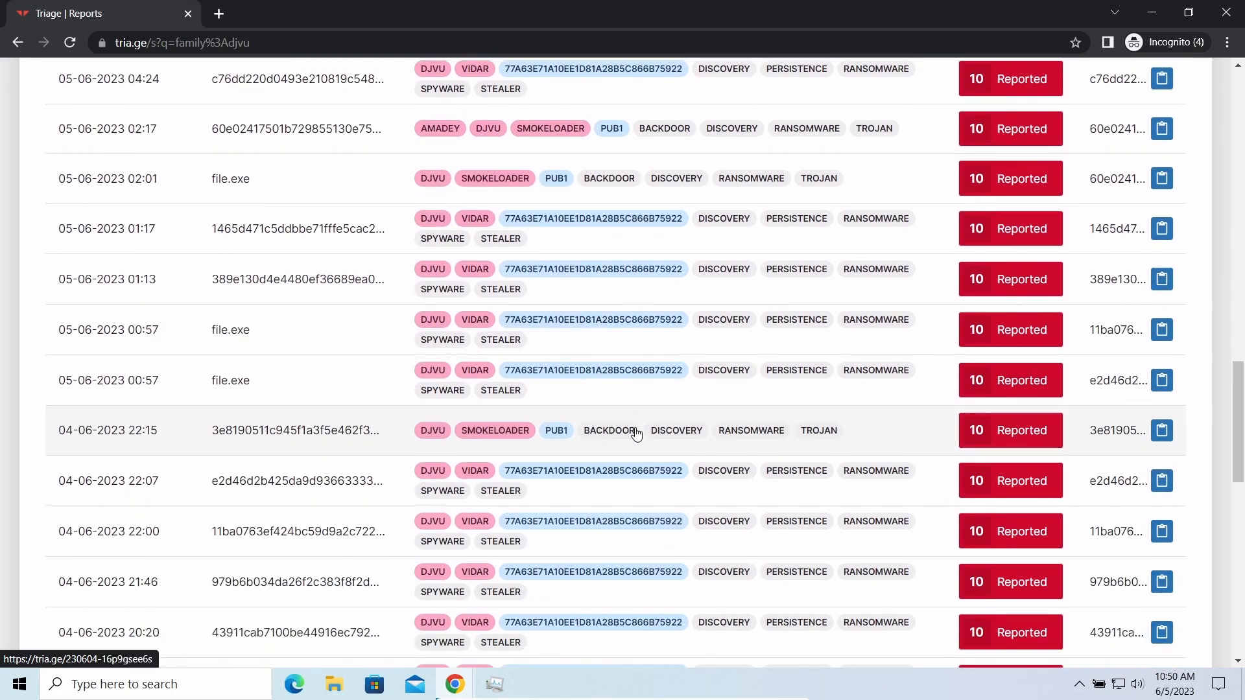
scroll(down, 3)
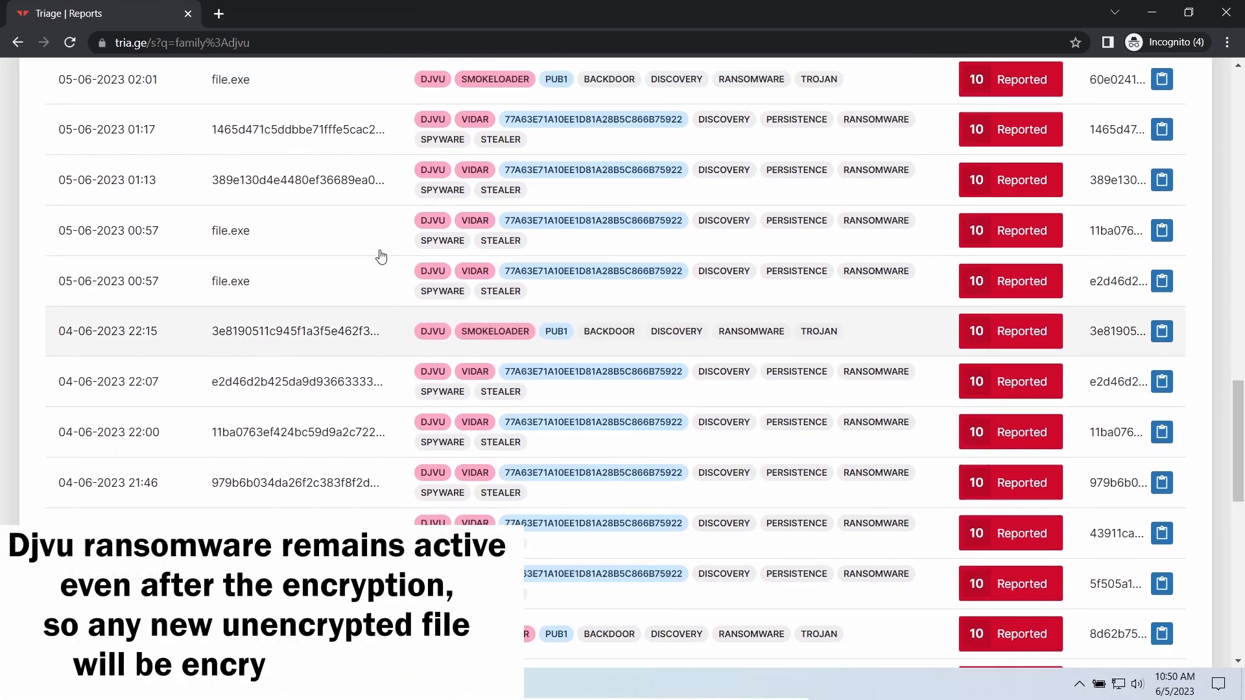
scroll(up, 3)
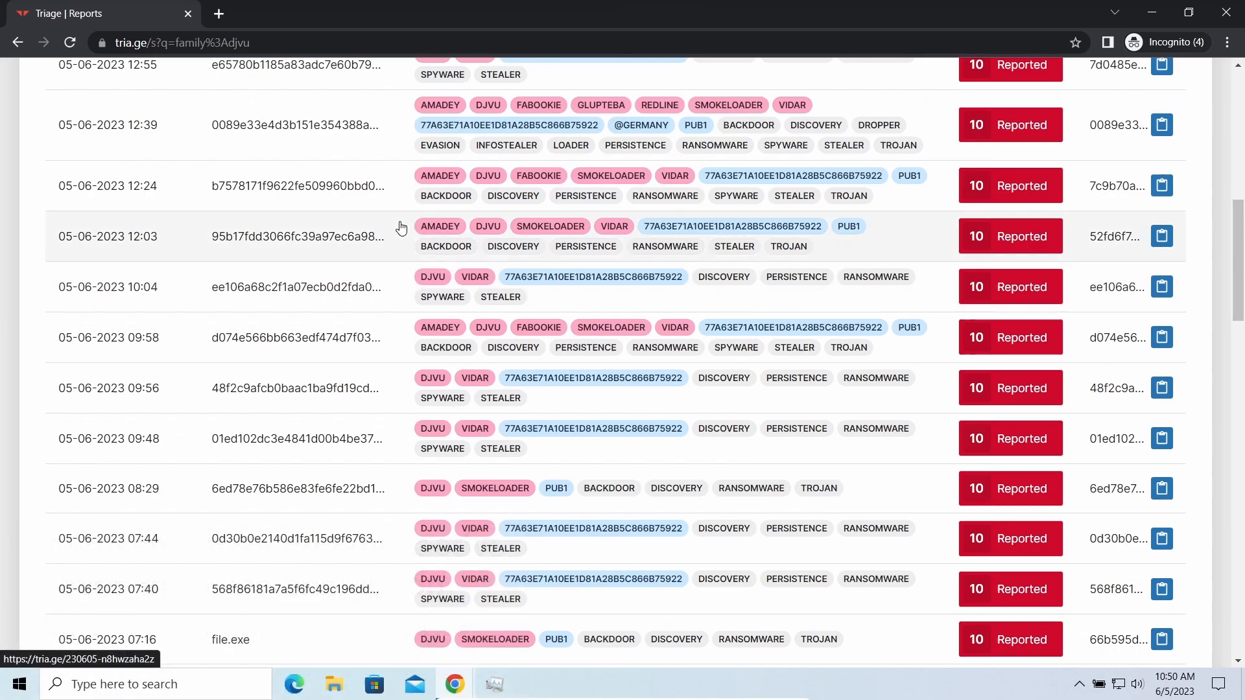
click(297, 124)
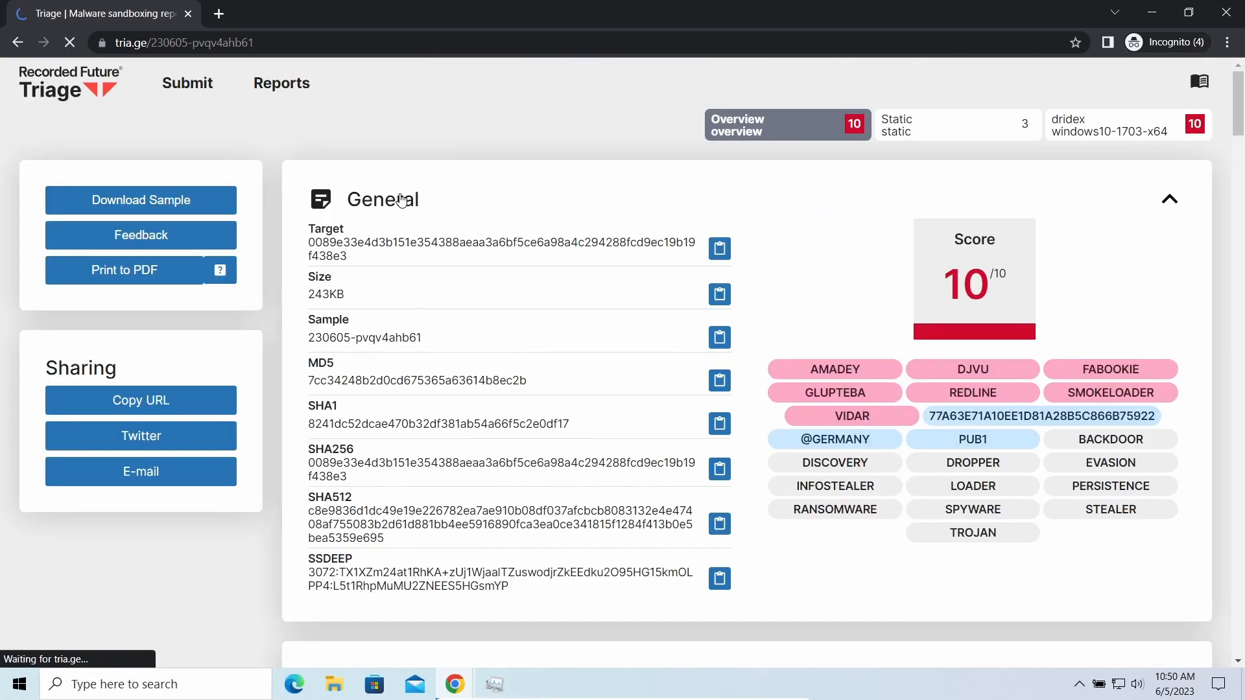
scroll(down, 3)
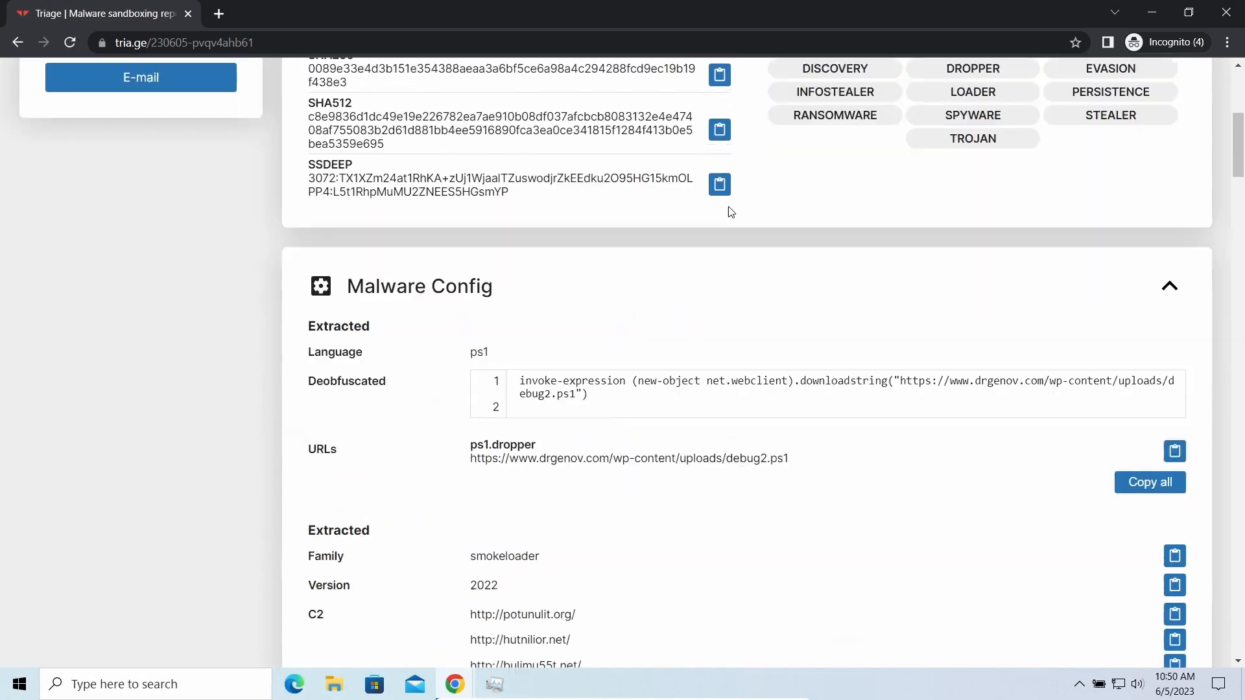
scroll(down, 3)
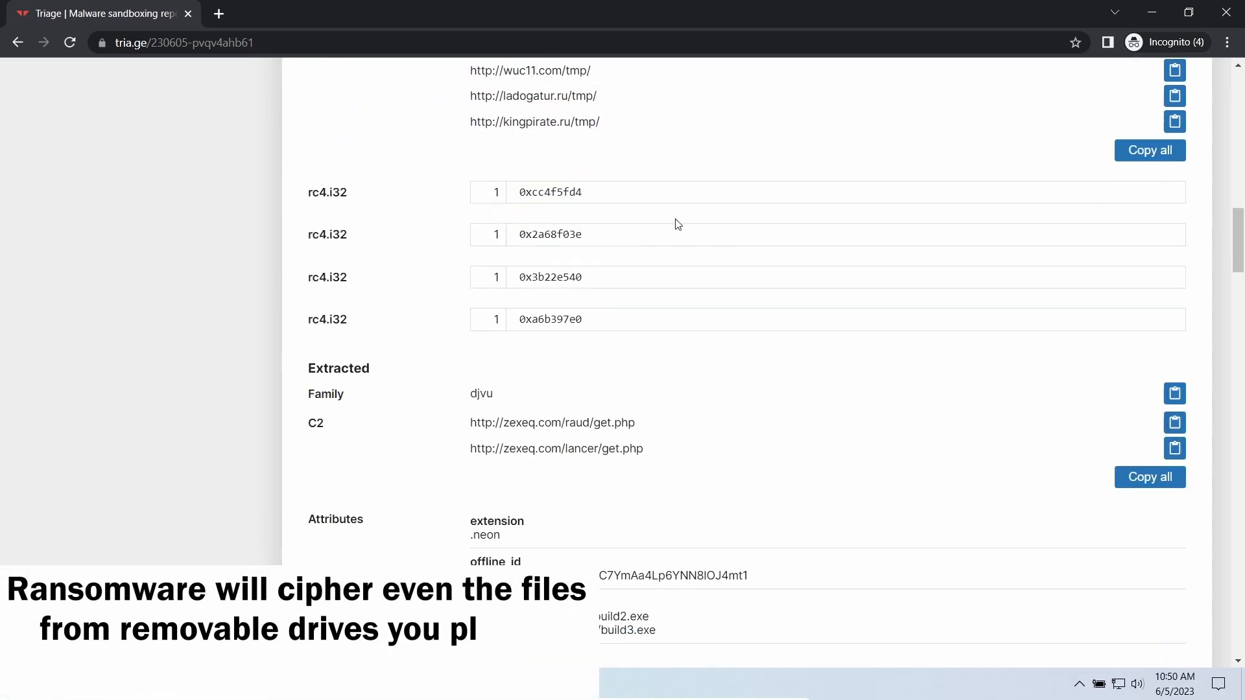
scroll(down, 3)
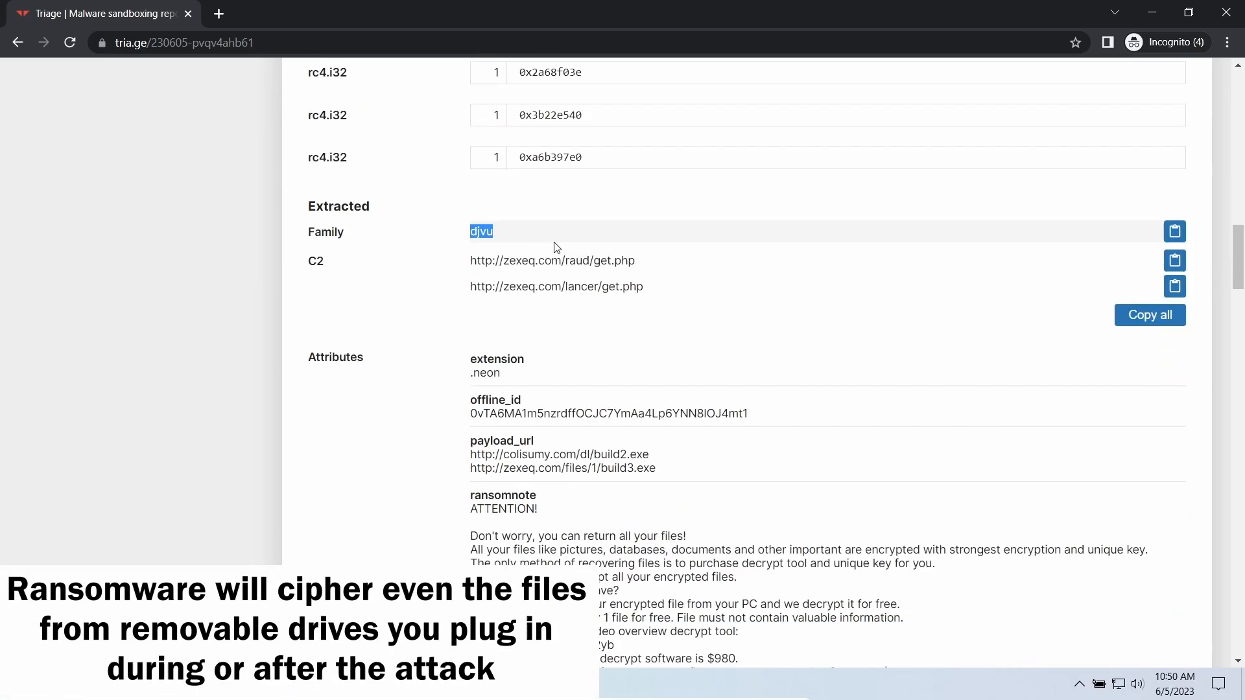
scroll(down, 3)
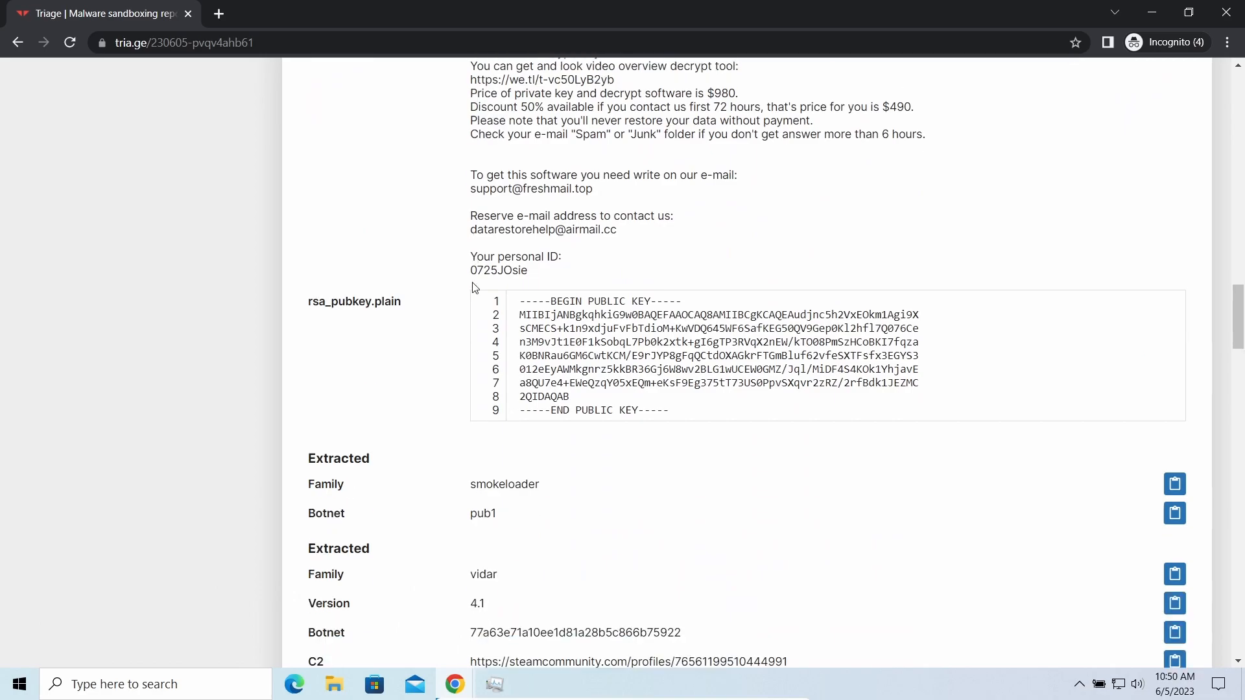
scroll(down, 3)
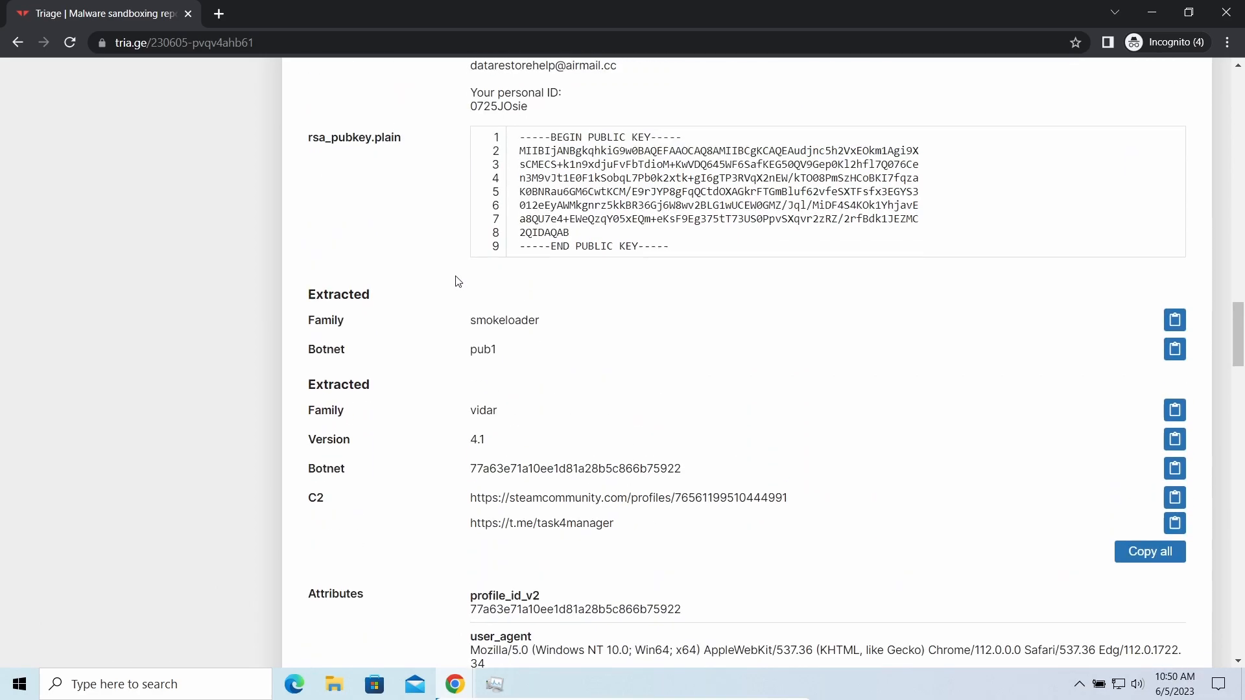
scroll(up, 3)
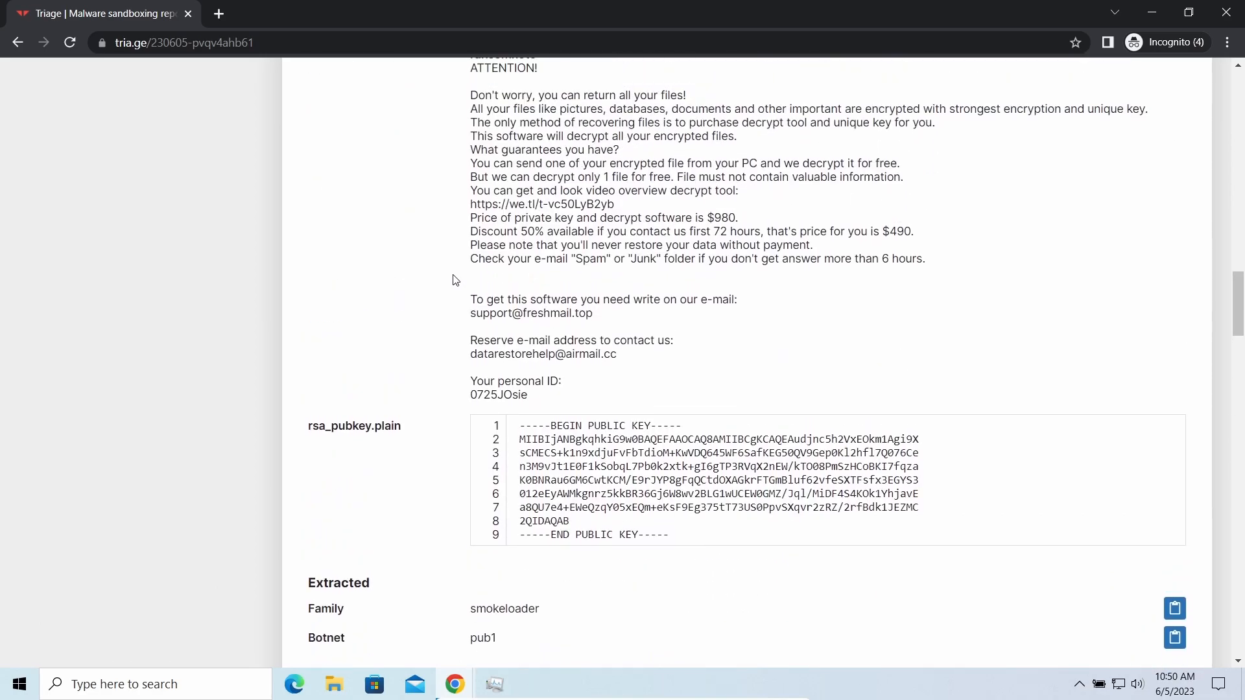
scroll(up, 3)
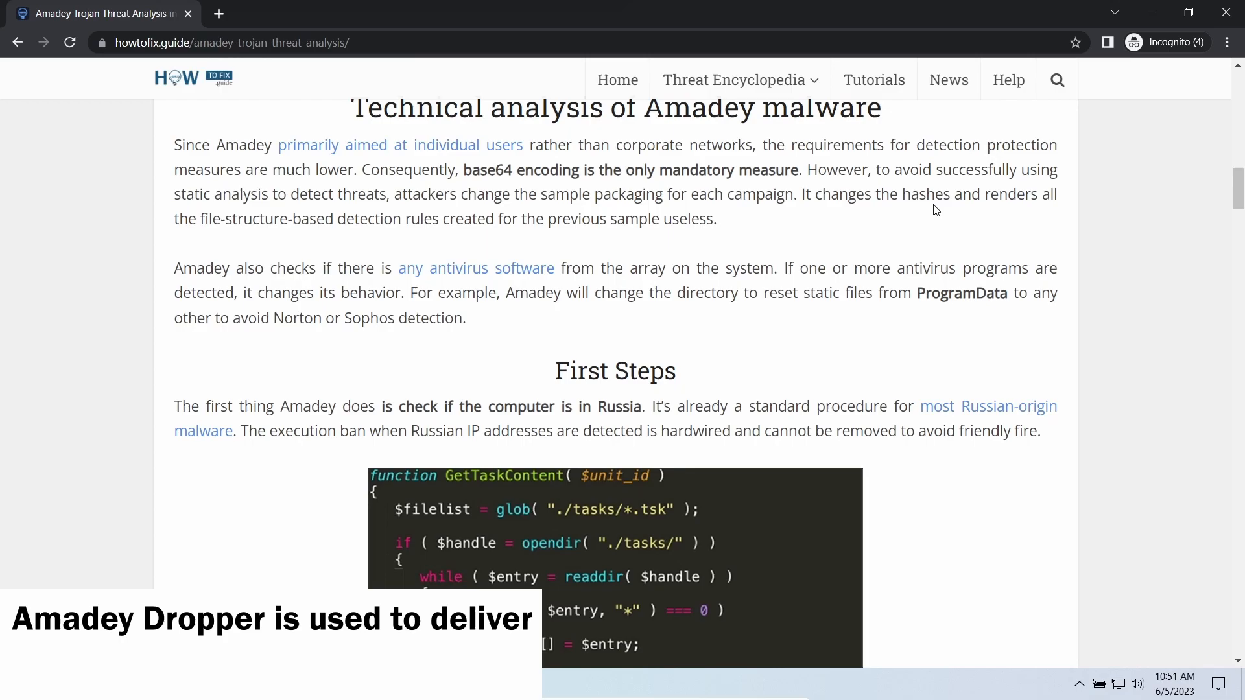
- Read the Amadey article's C2, persistence and delivery sections, then move to the SmokeLoader memory-dump report
scroll(down, 3)
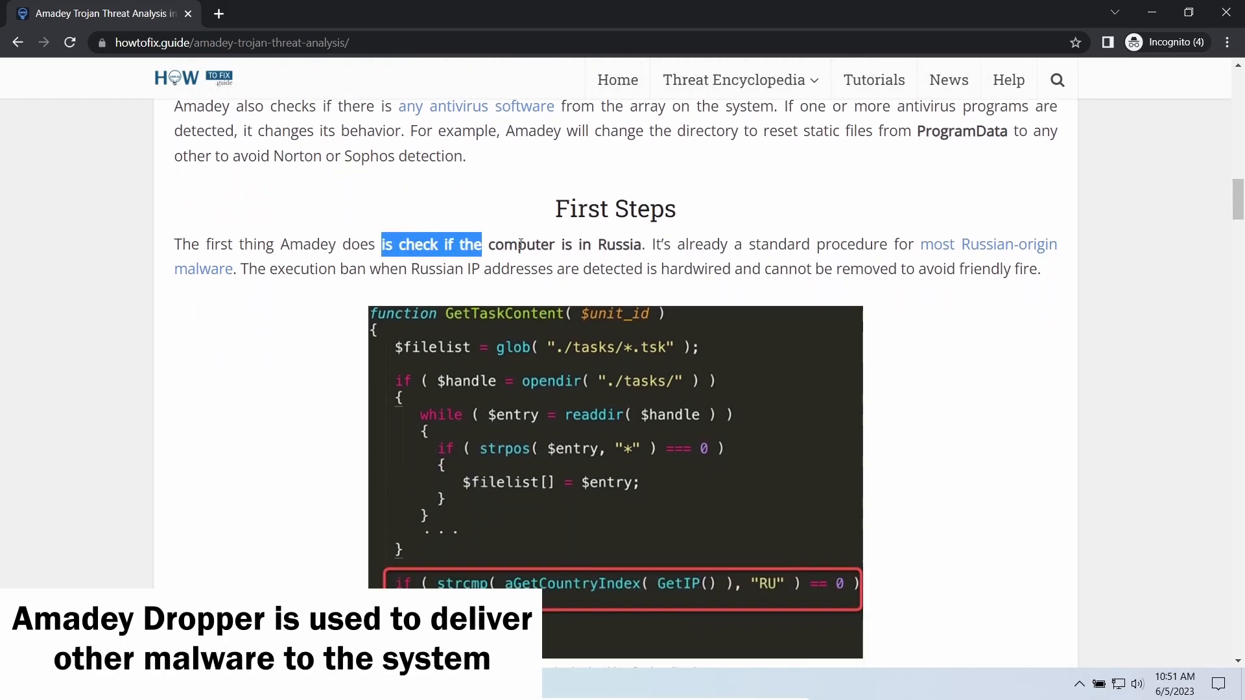
scroll(down, 3)
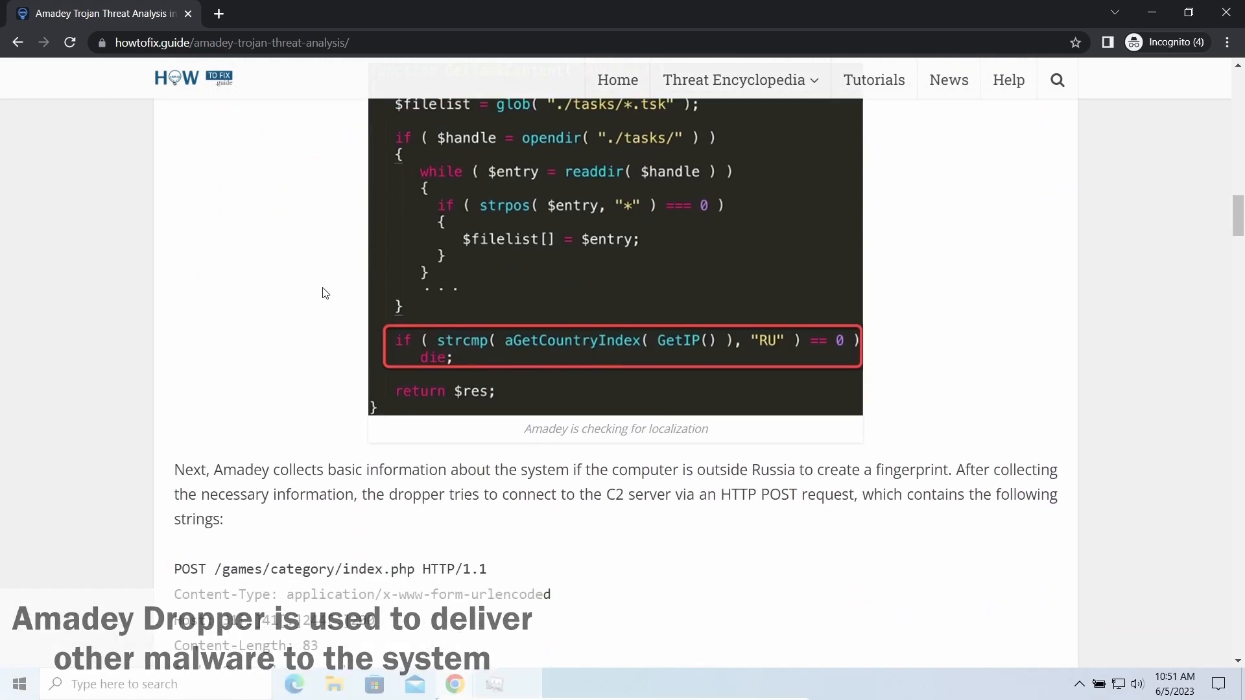
scroll(down, 3)
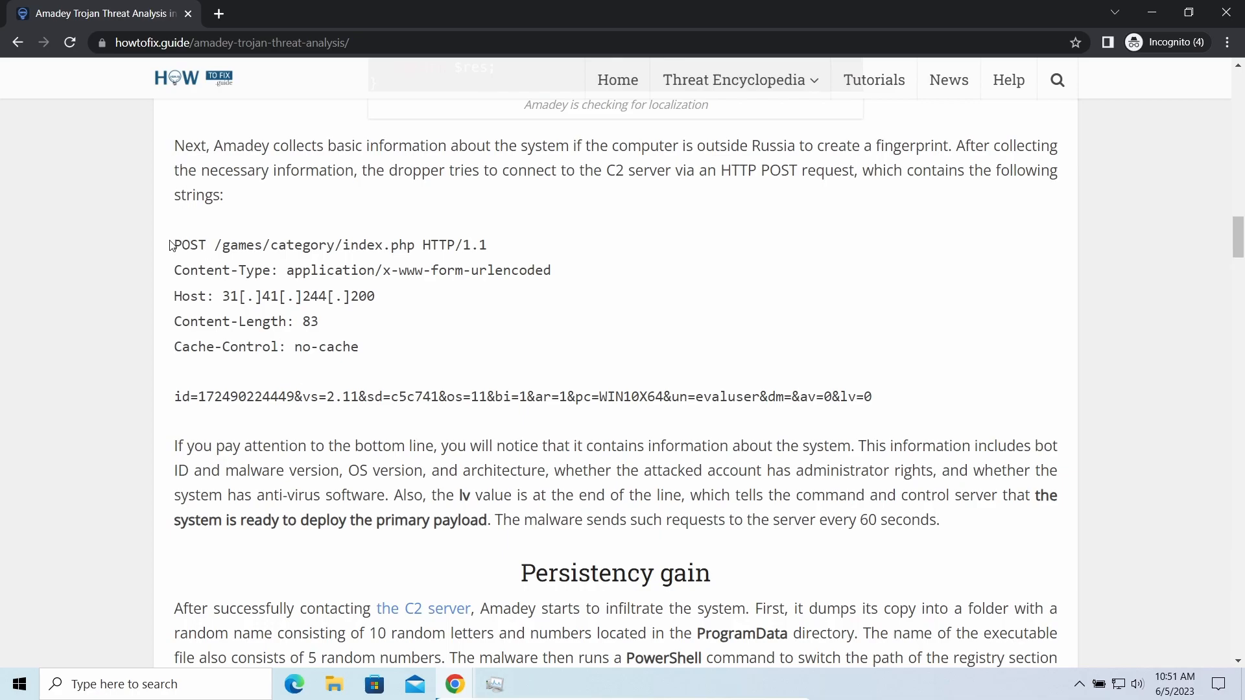
scroll(down, 3)
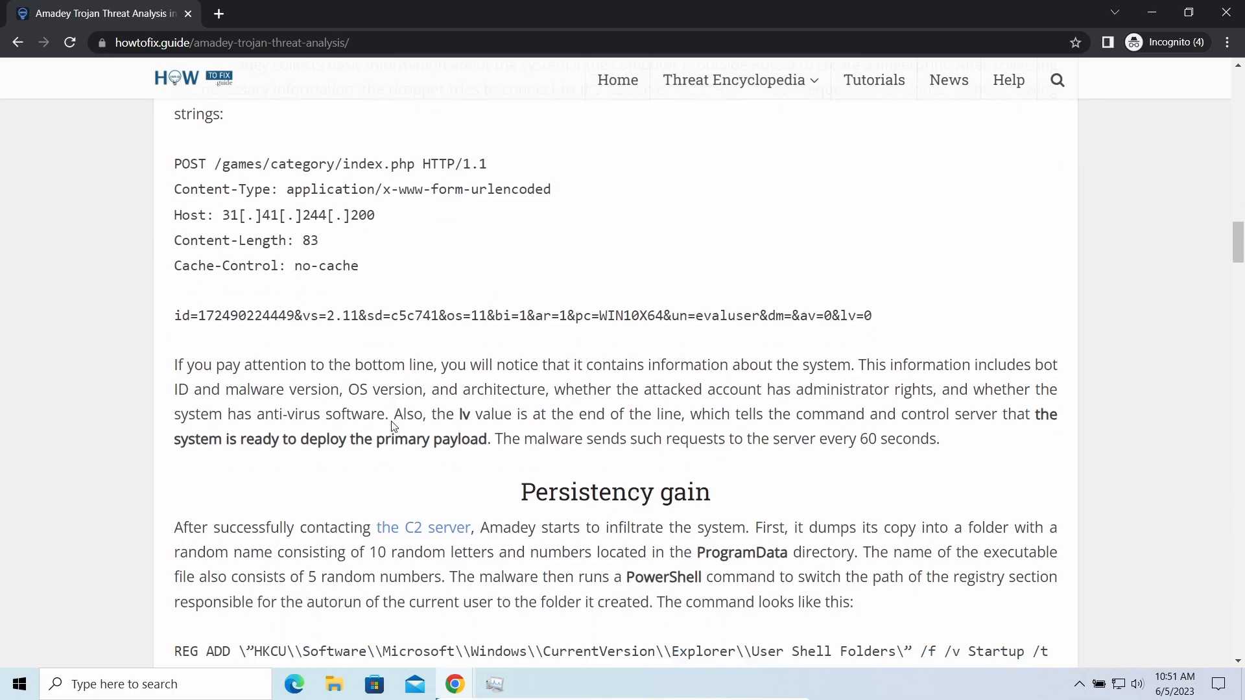
scroll(down, 3)
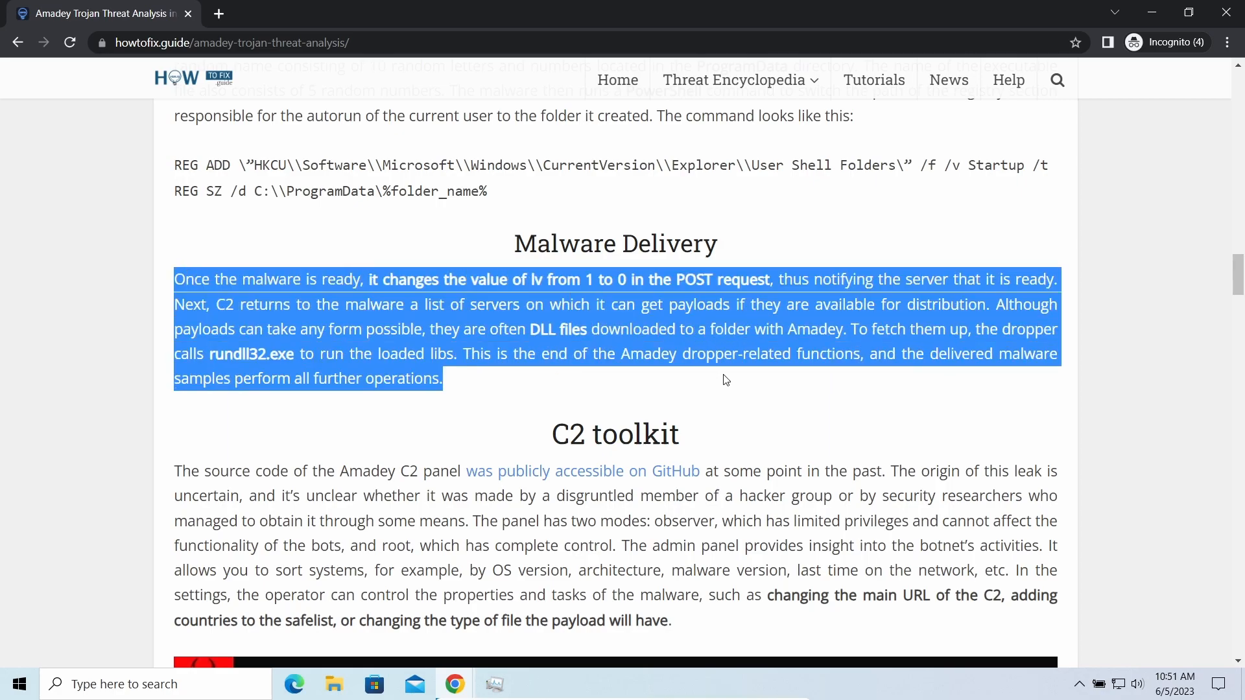
click(332, 401)
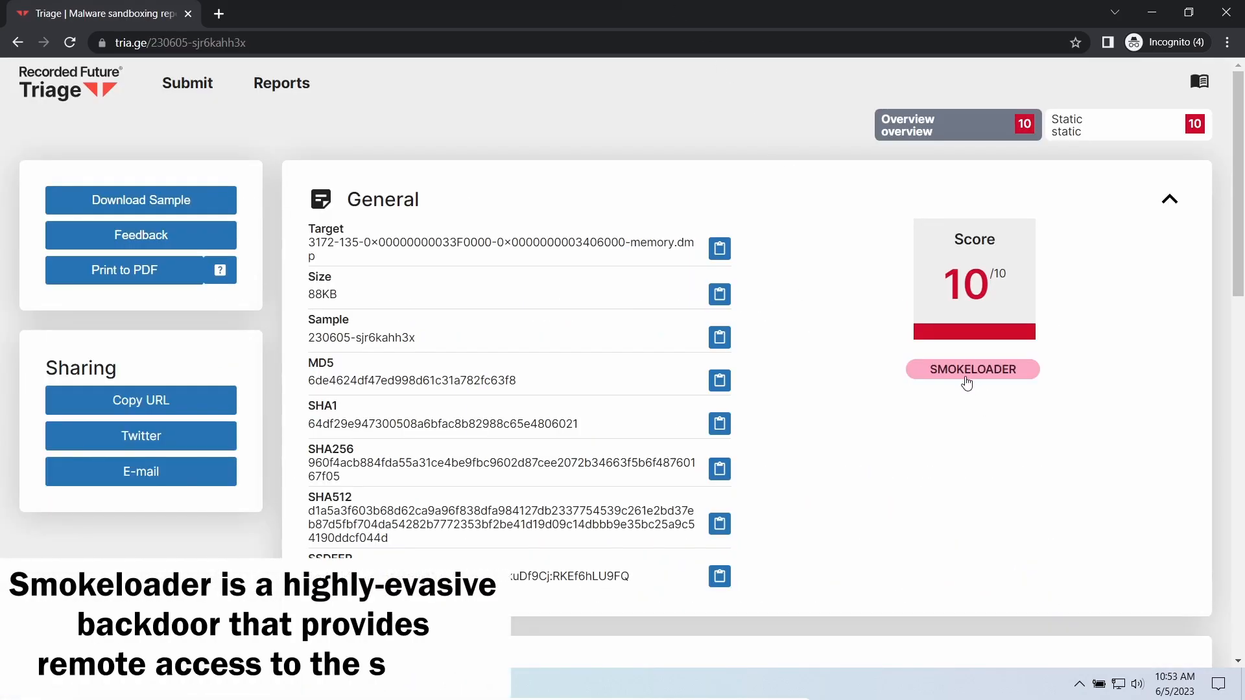
- Review the 230605-sjr6kahh3x SmokeLoader config: 2022 version, thirteen C2 URLs and two rc4 keys
scroll(down, 3)
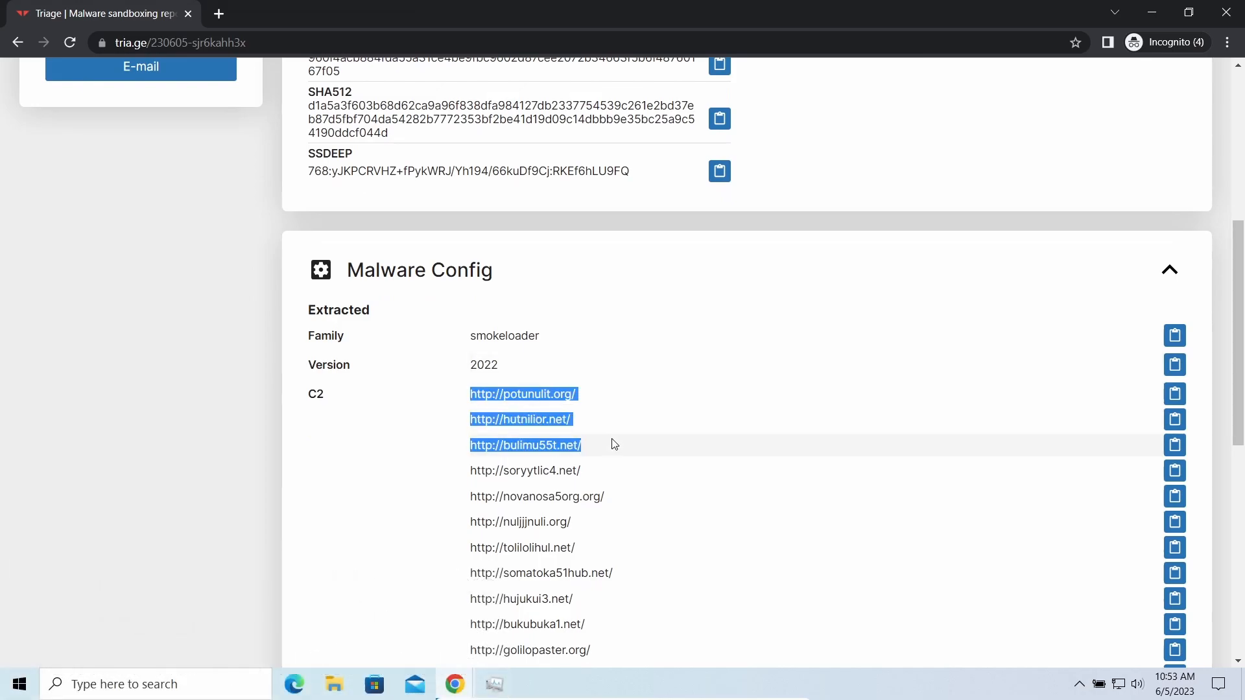
scroll(down, 3)
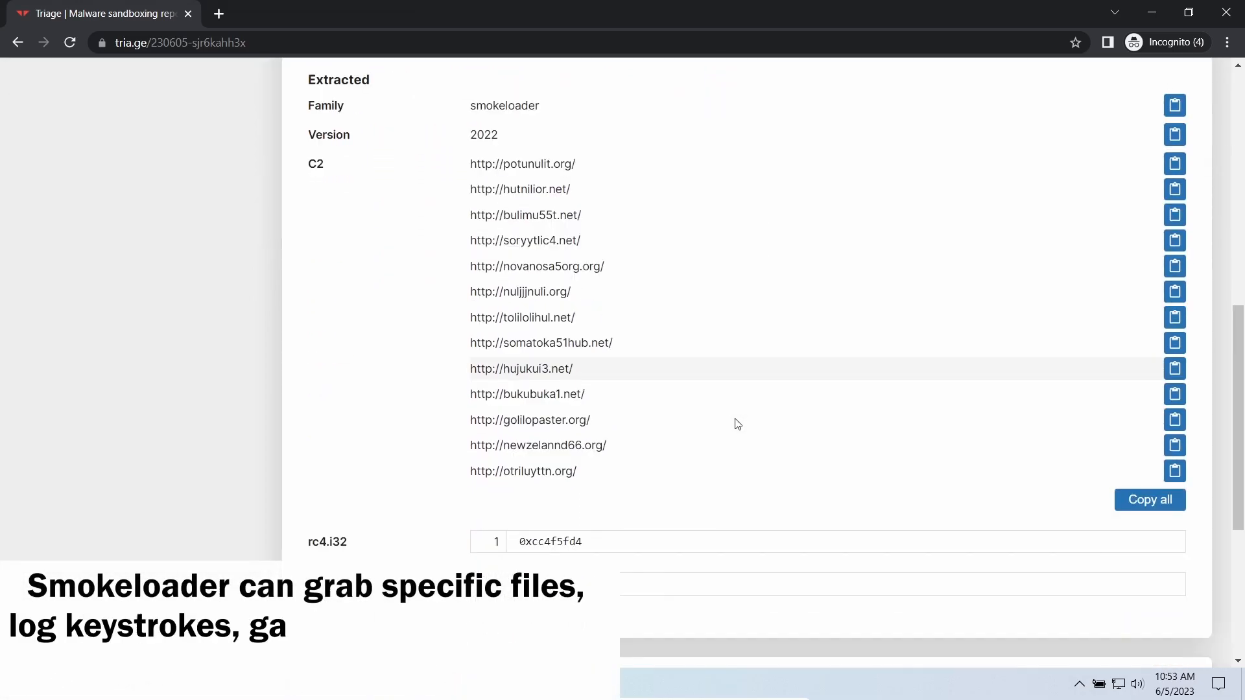
scroll(down, 3)
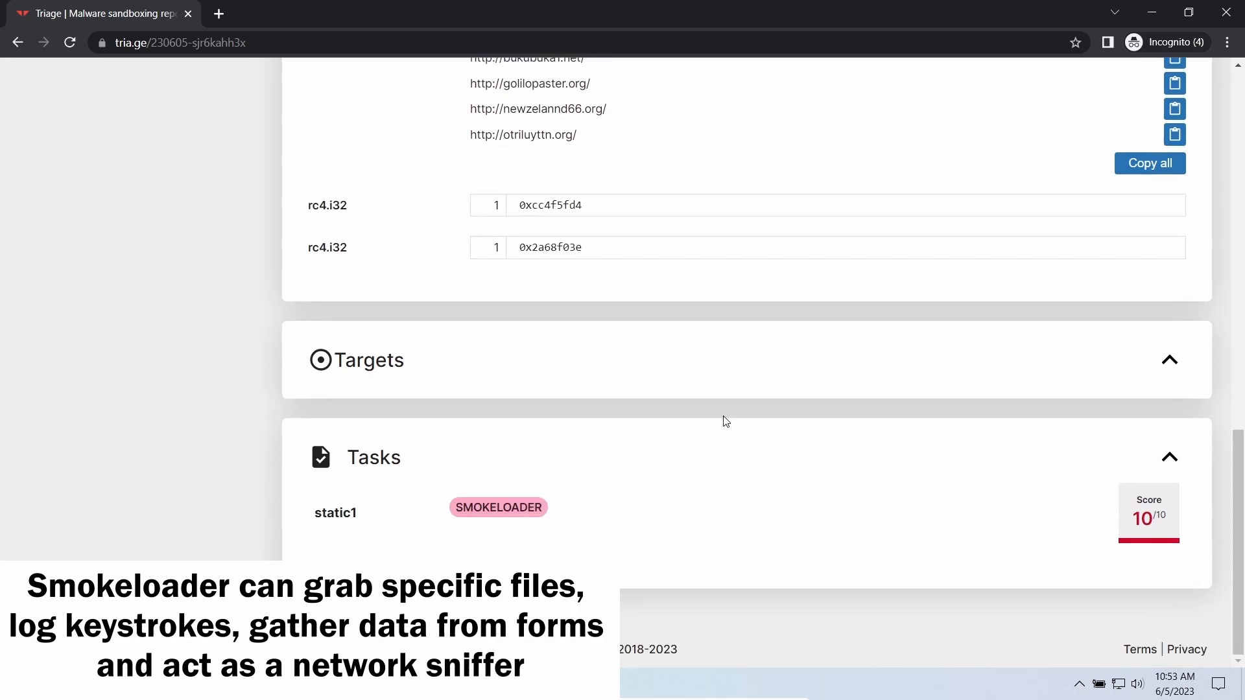
scroll(up, 3)
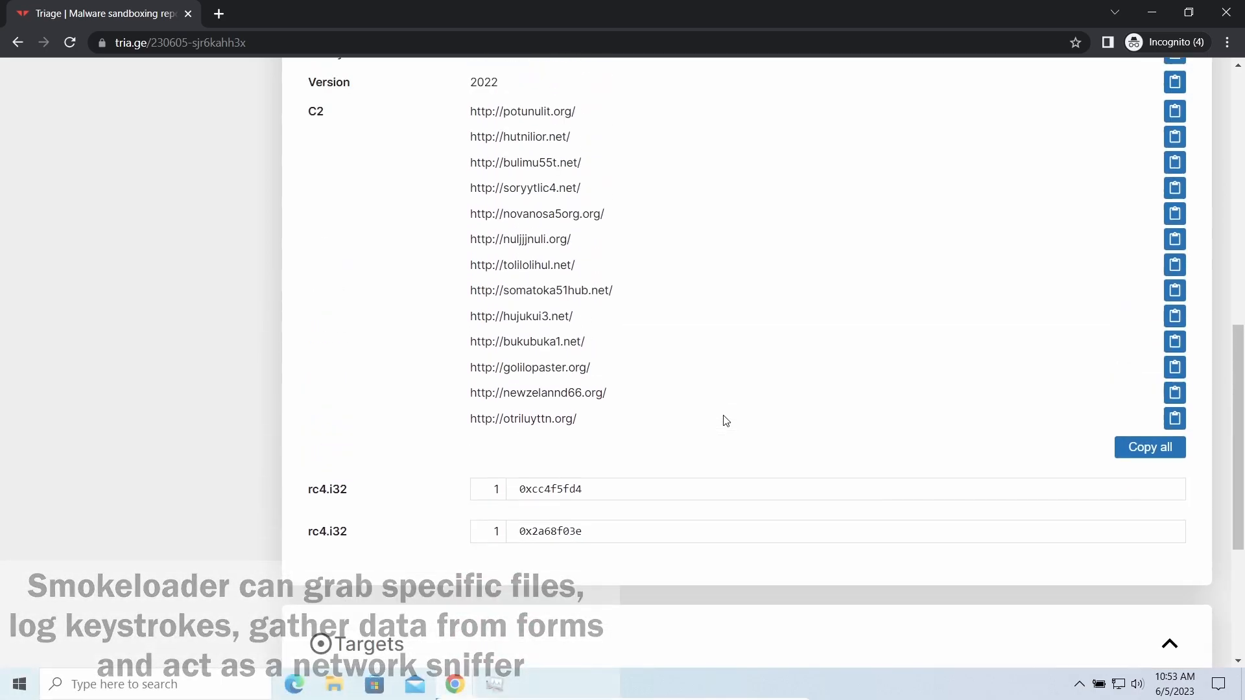
scroll(up, 3)
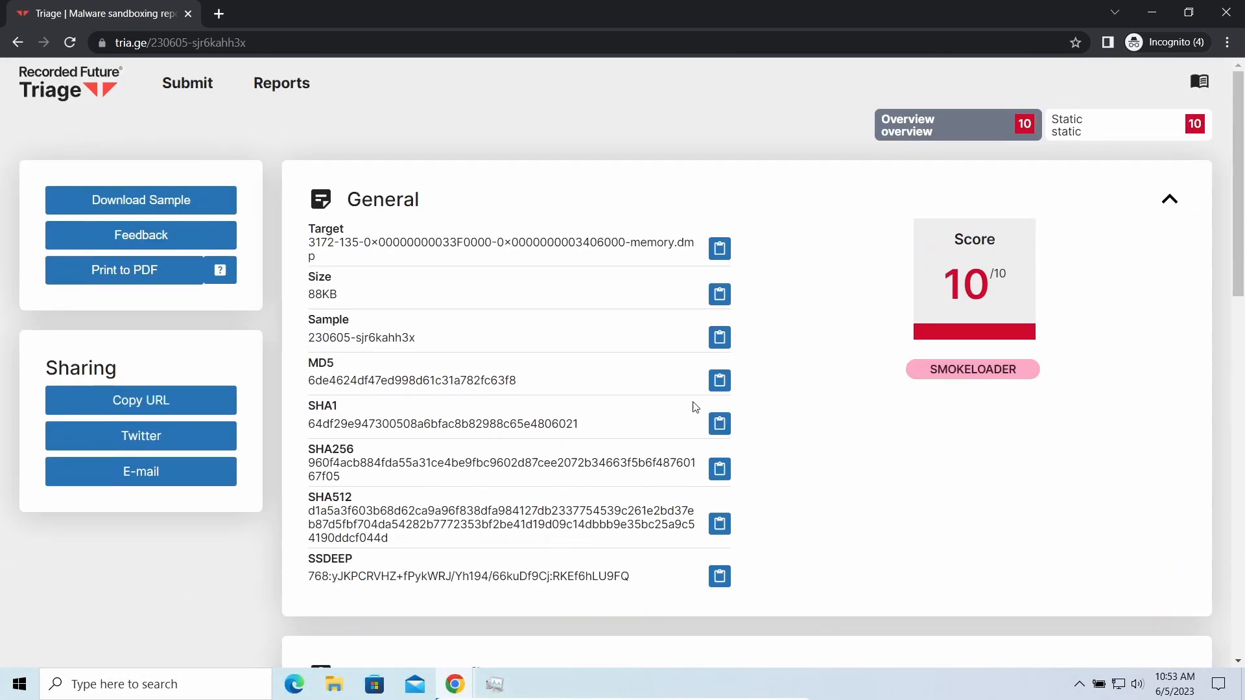
mouse_move(430, 294)
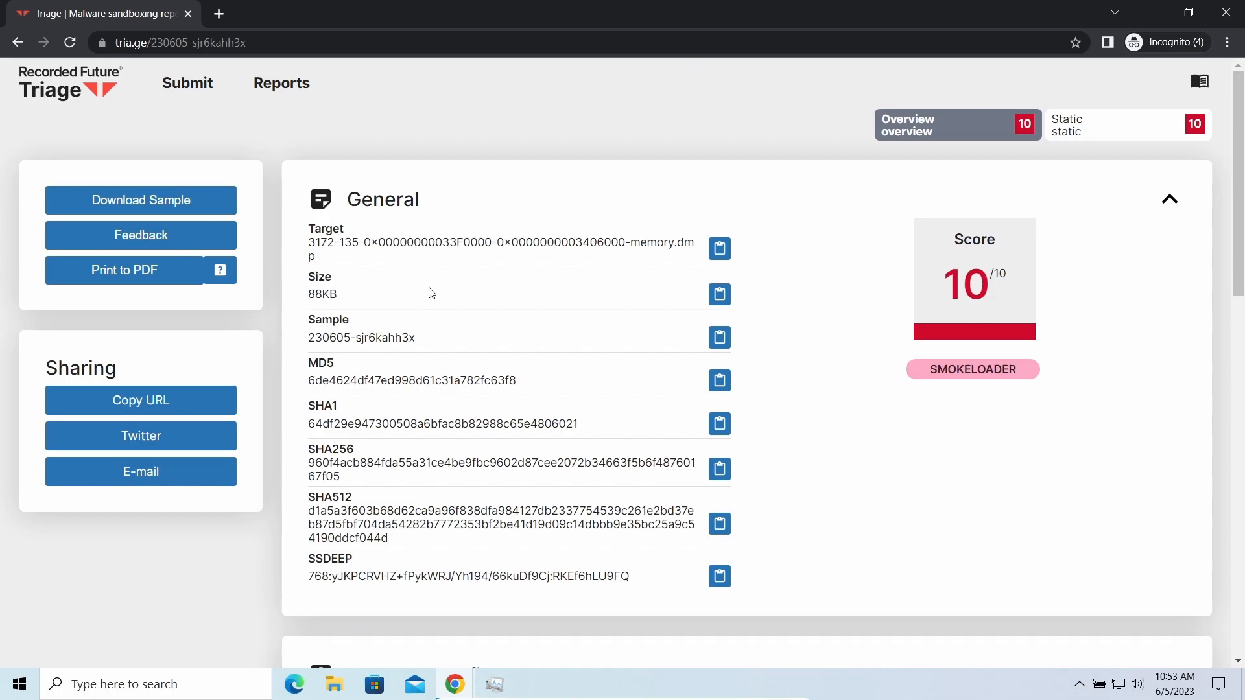
mouse_move(595, 388)
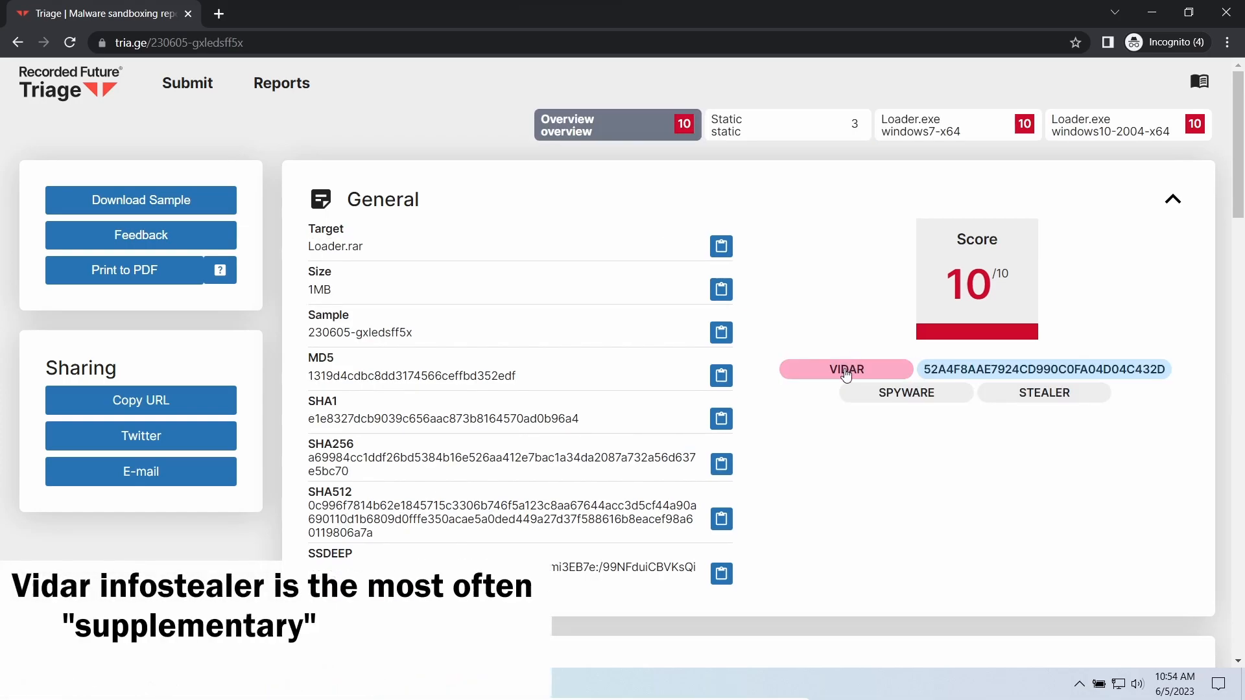
scroll(down, 3)
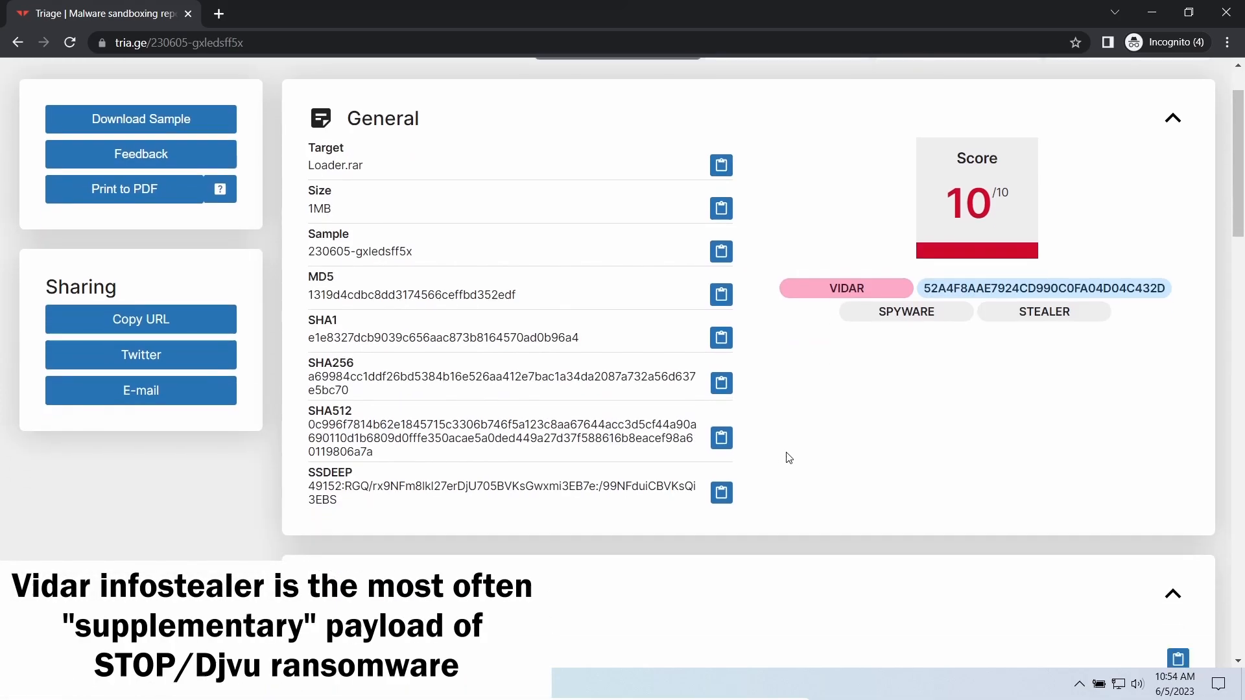
scroll(down, 3)
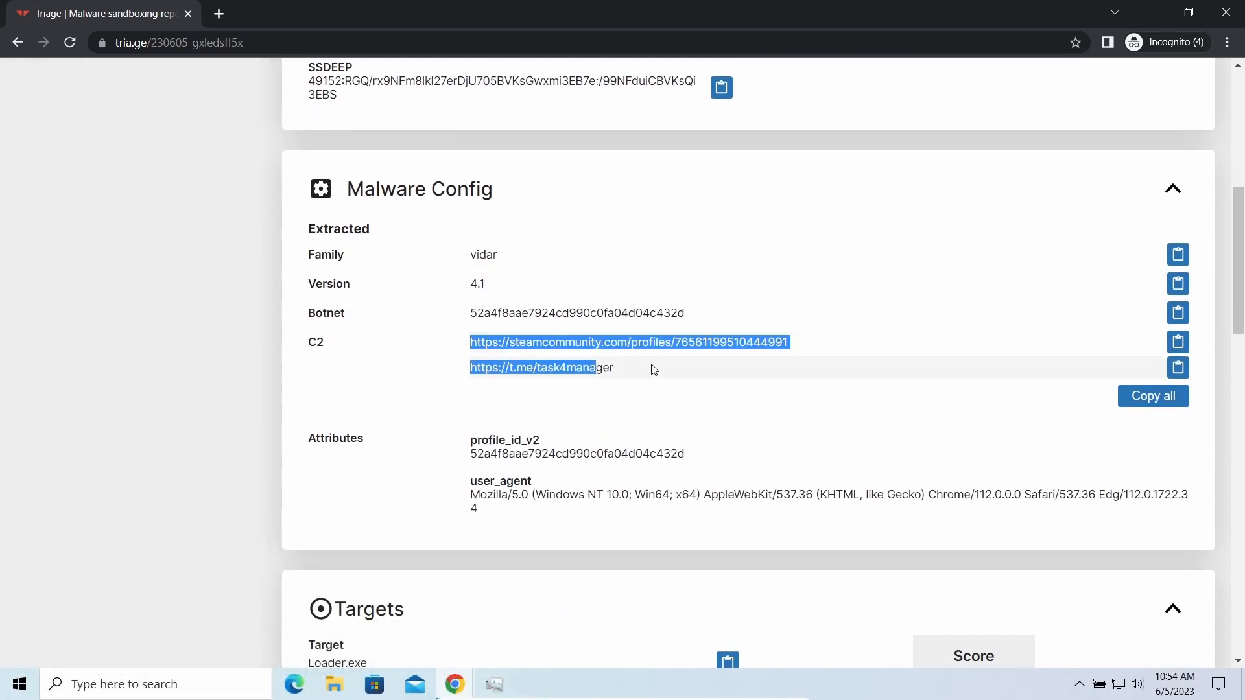
click(645, 394)
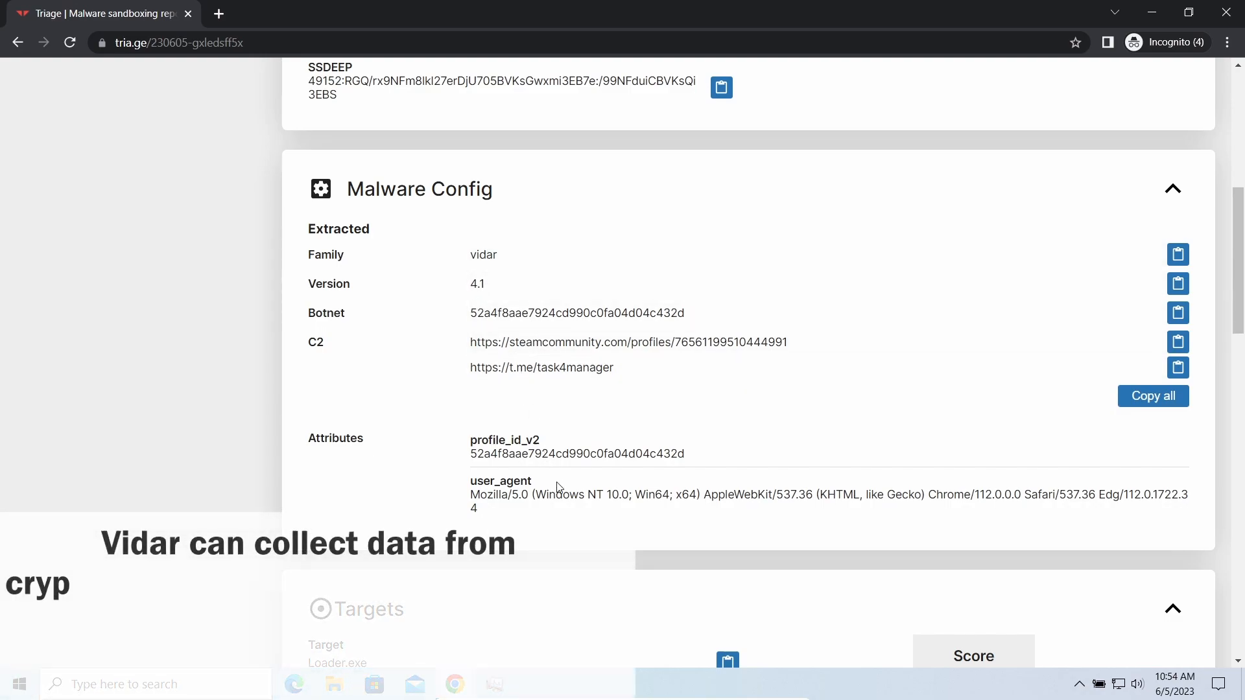
scroll(down, 3)
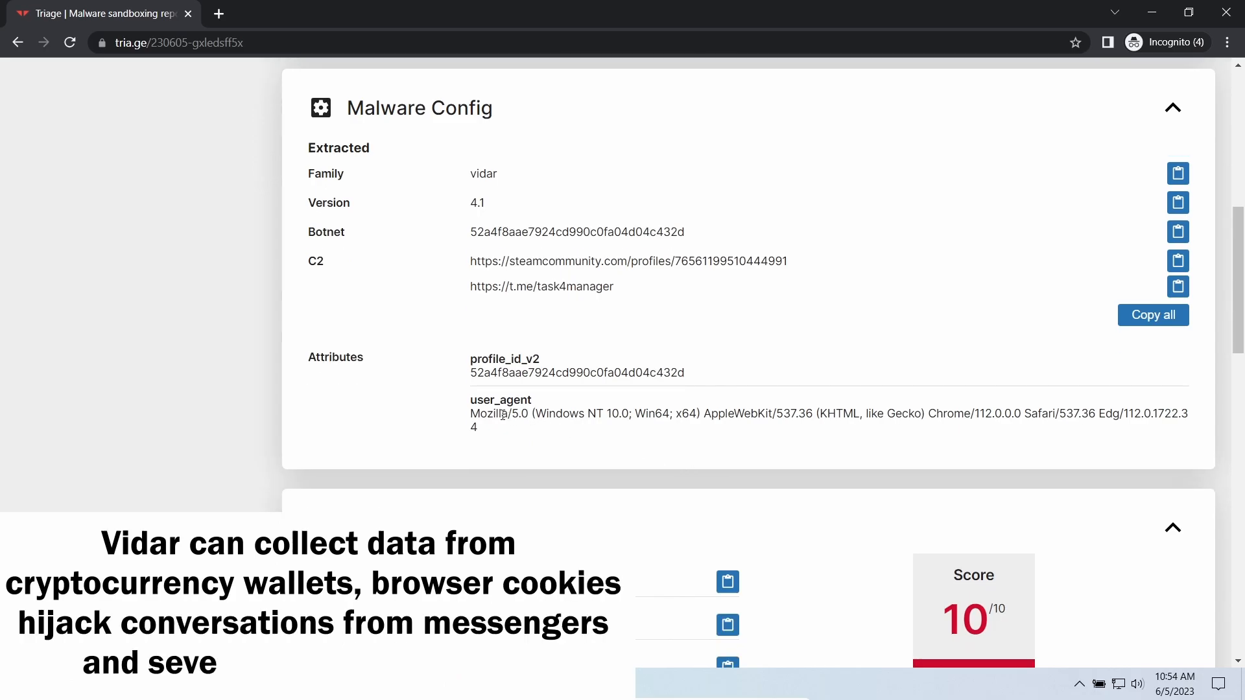
scroll(down, 3)
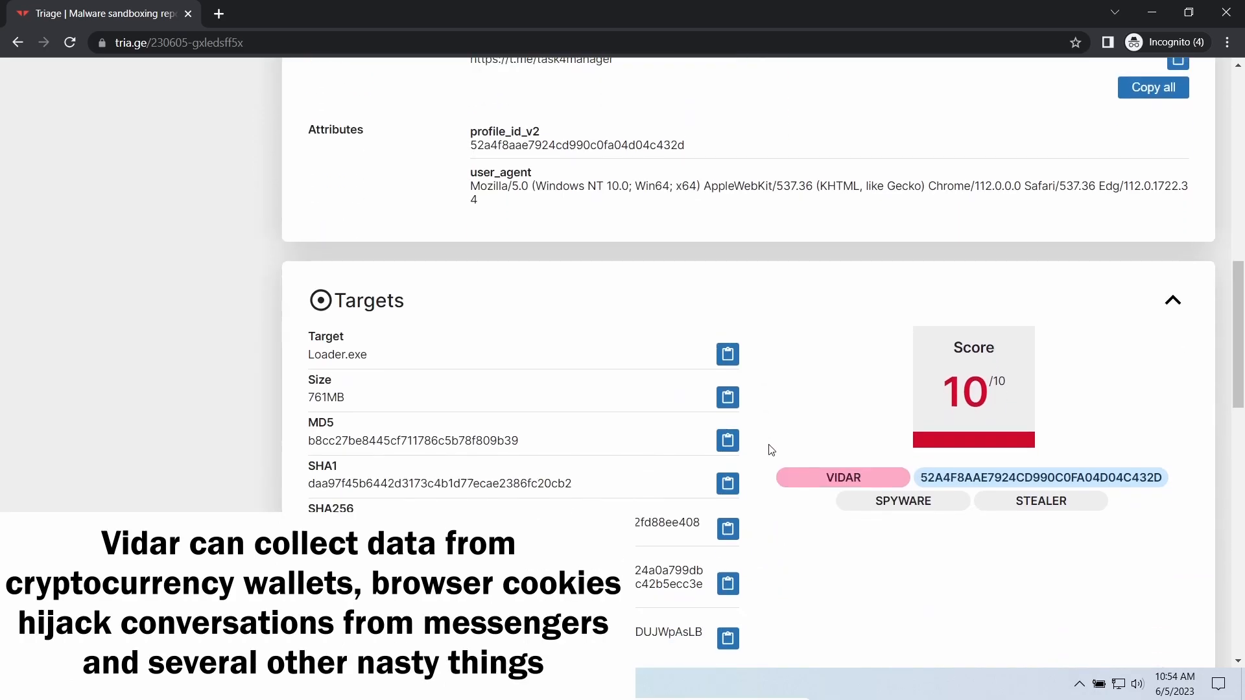
scroll(down, 3)
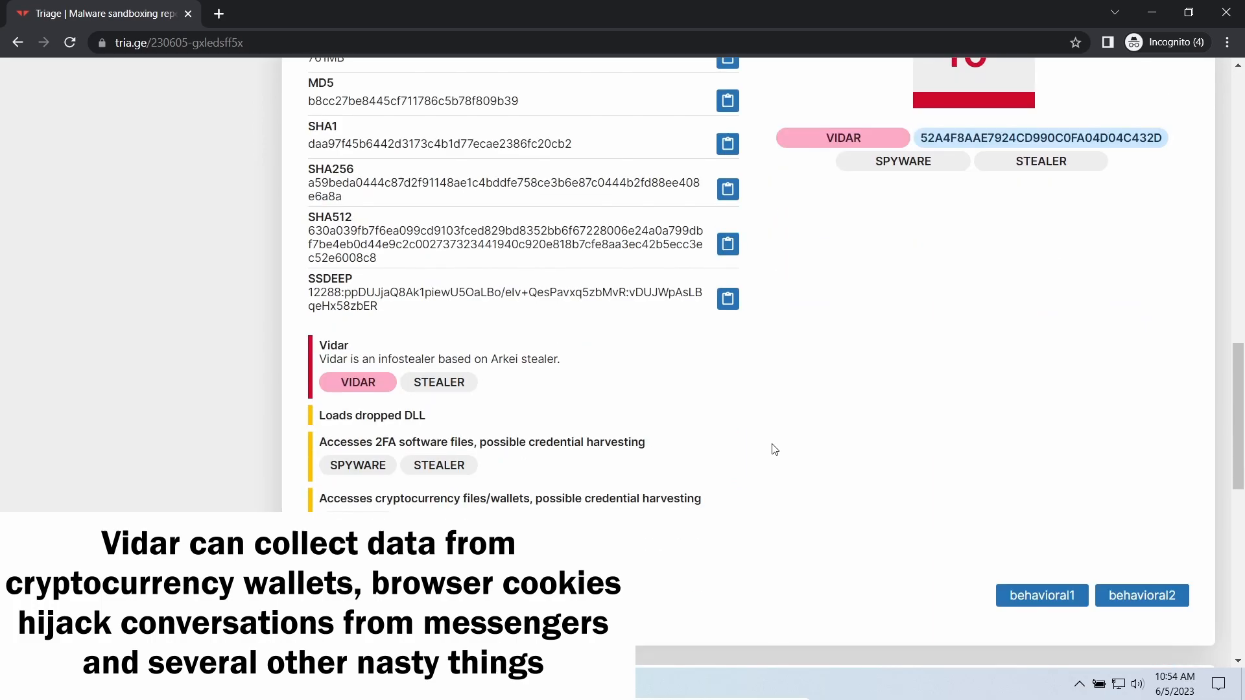
scroll(down, 3)
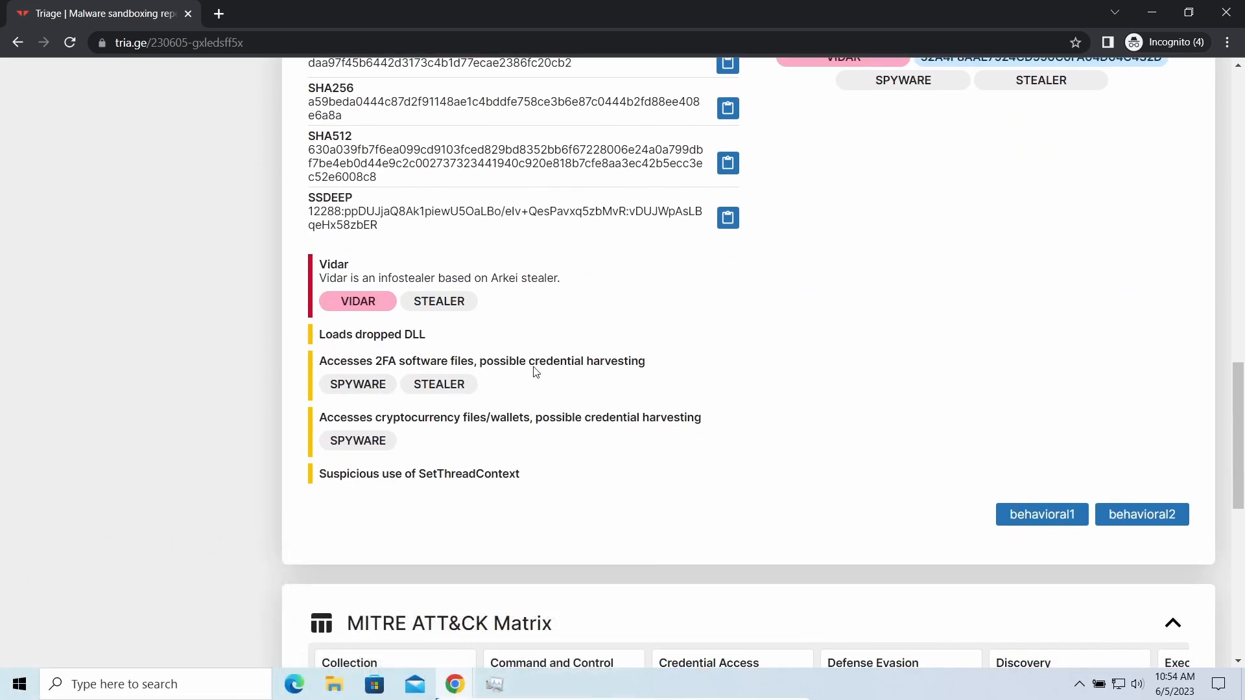
scroll(down, 3)
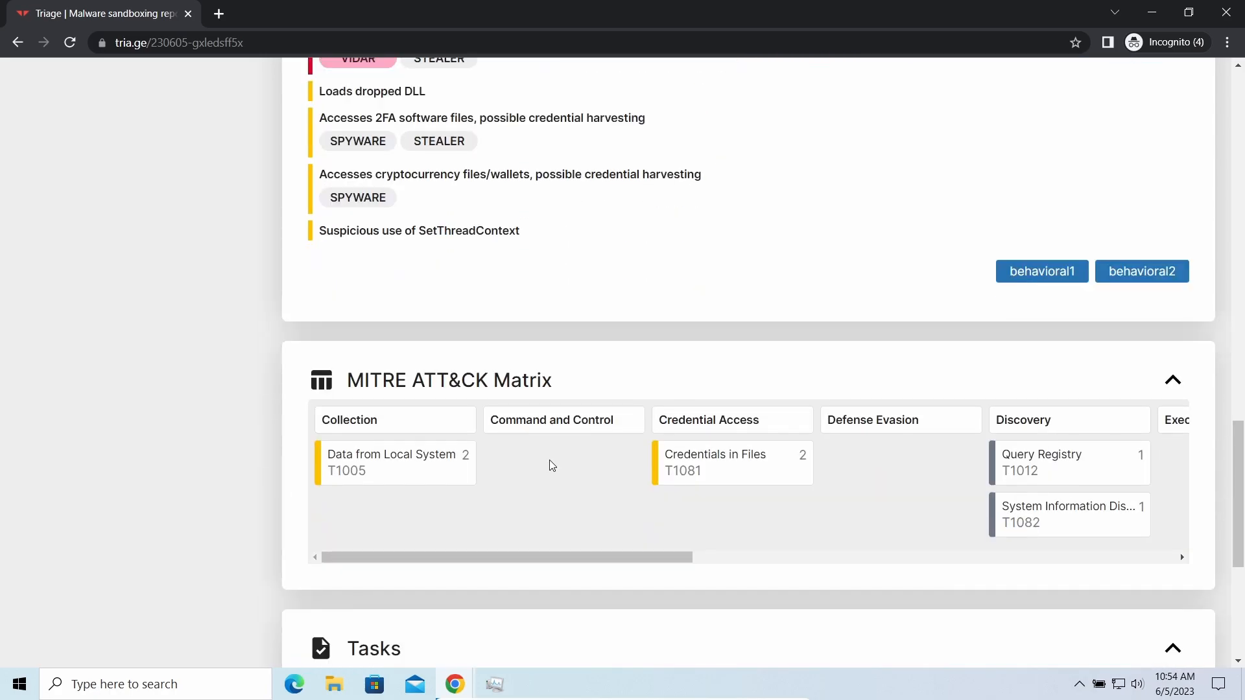
scroll(down, 3)
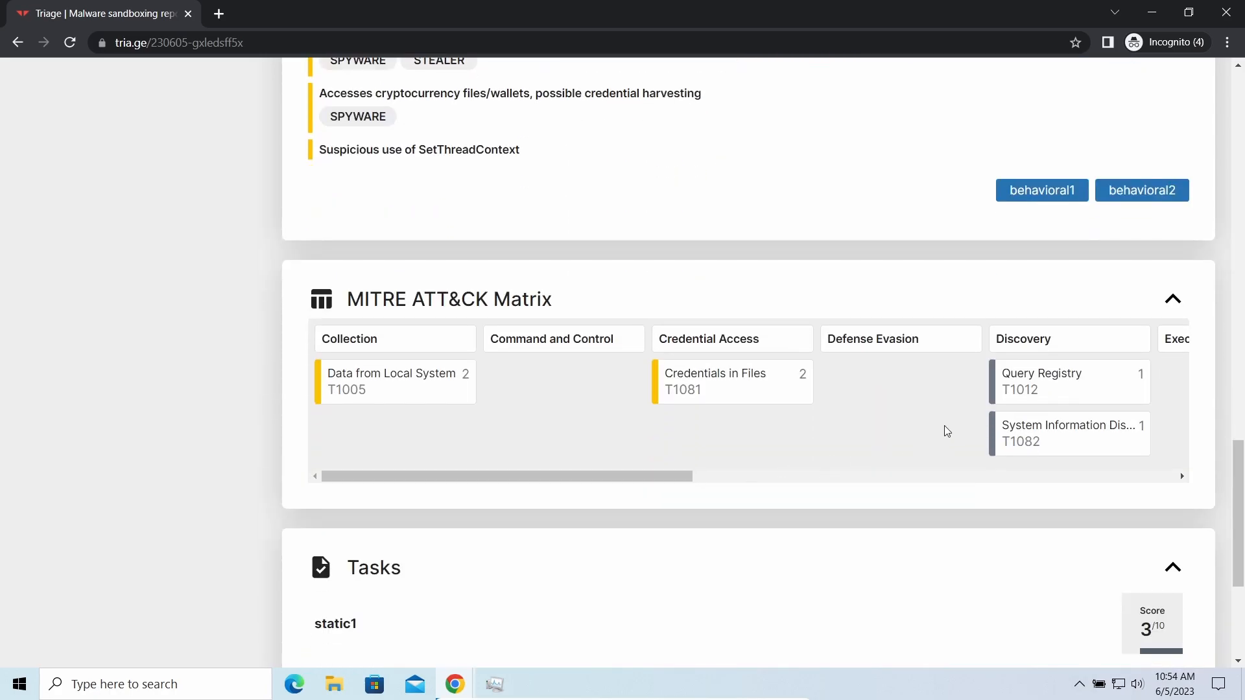
mouse_move(869, 426)
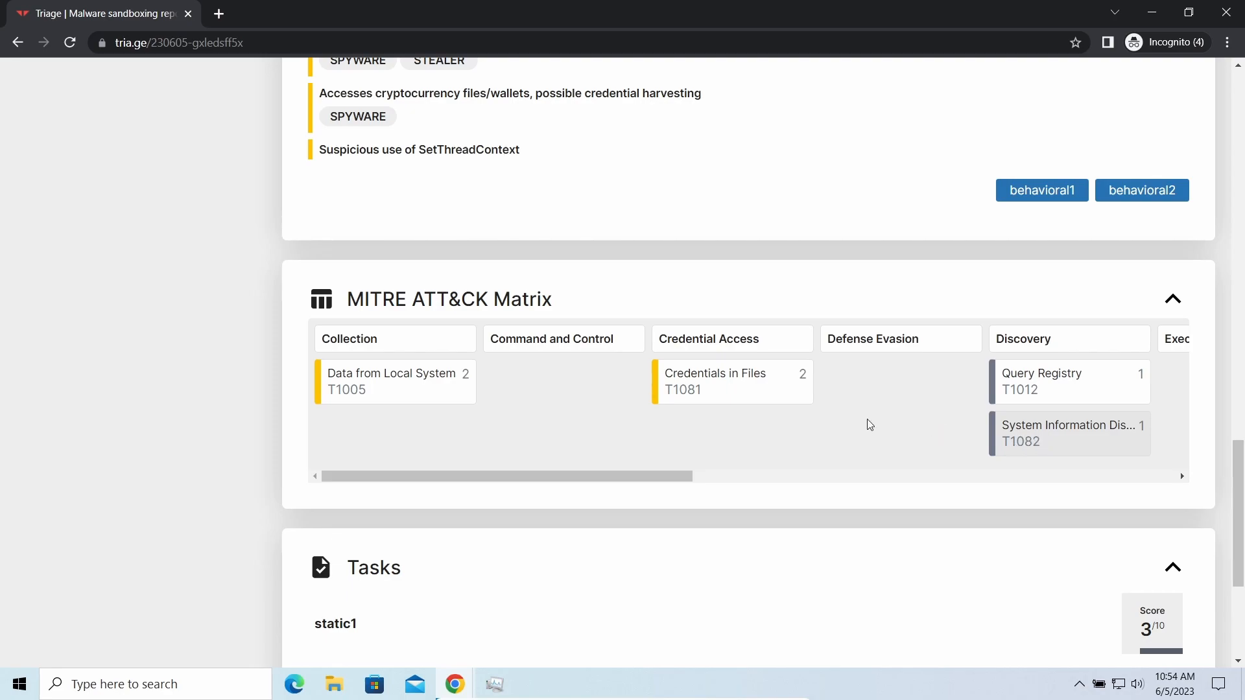
mouse_move(406, 403)
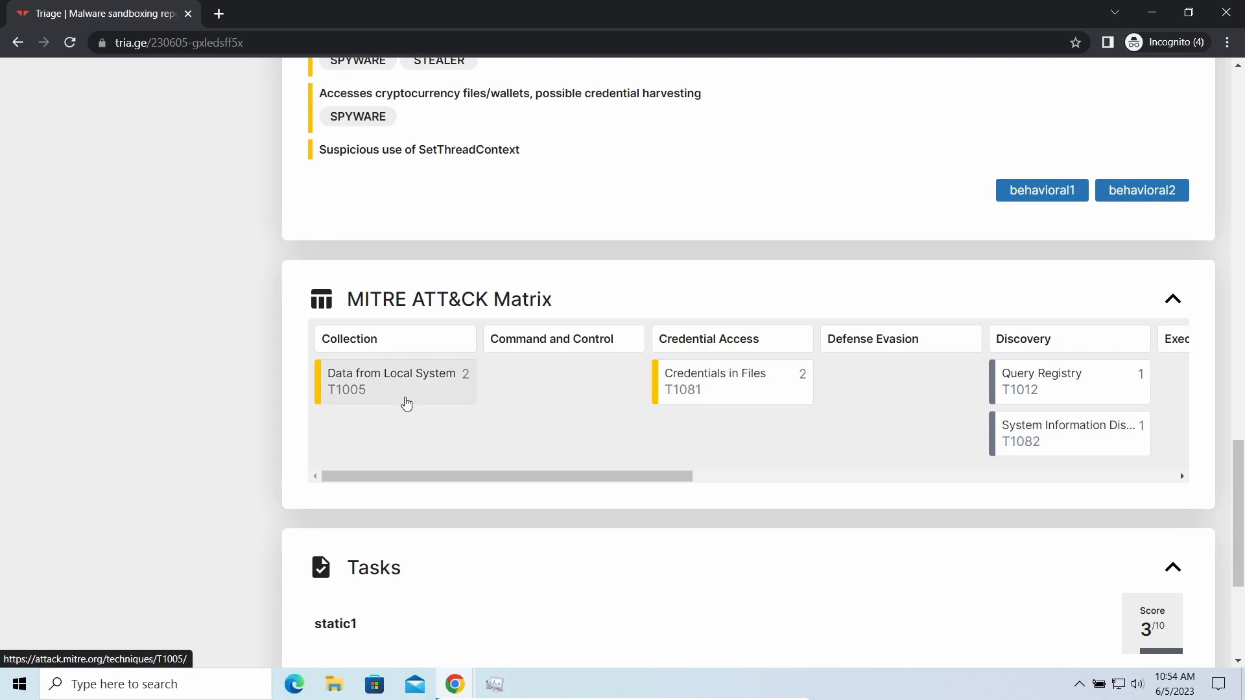
mouse_move(419, 533)
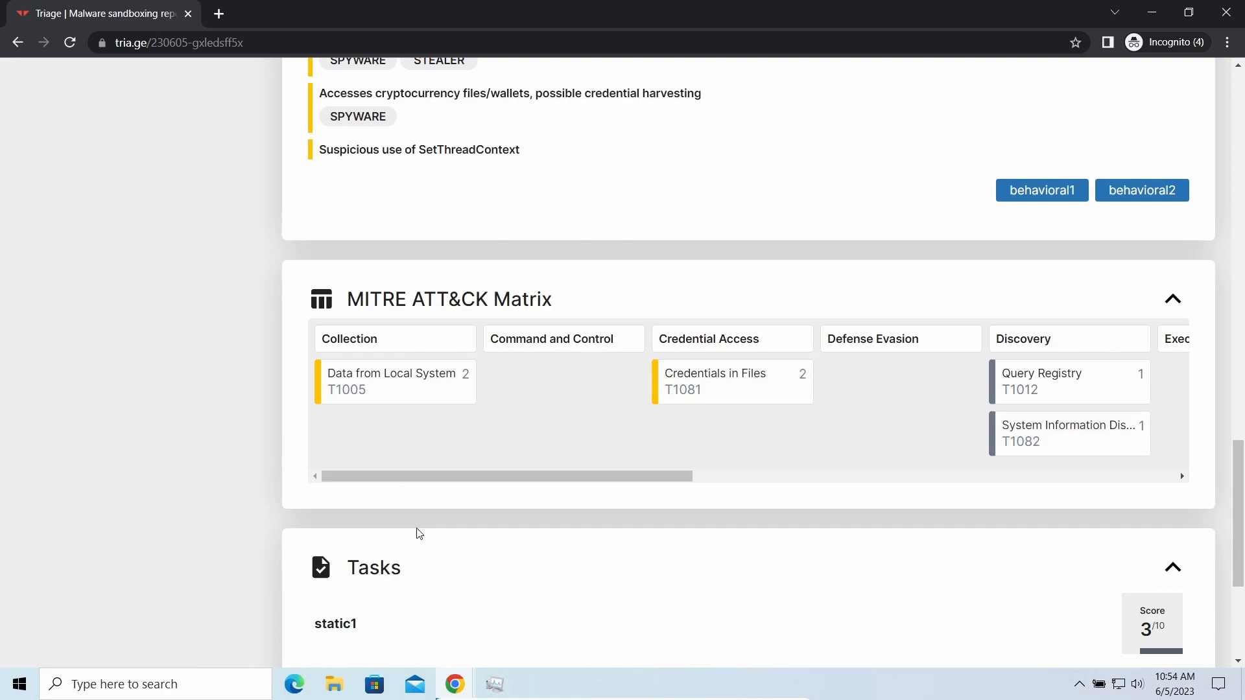
mouse_move(449, 180)
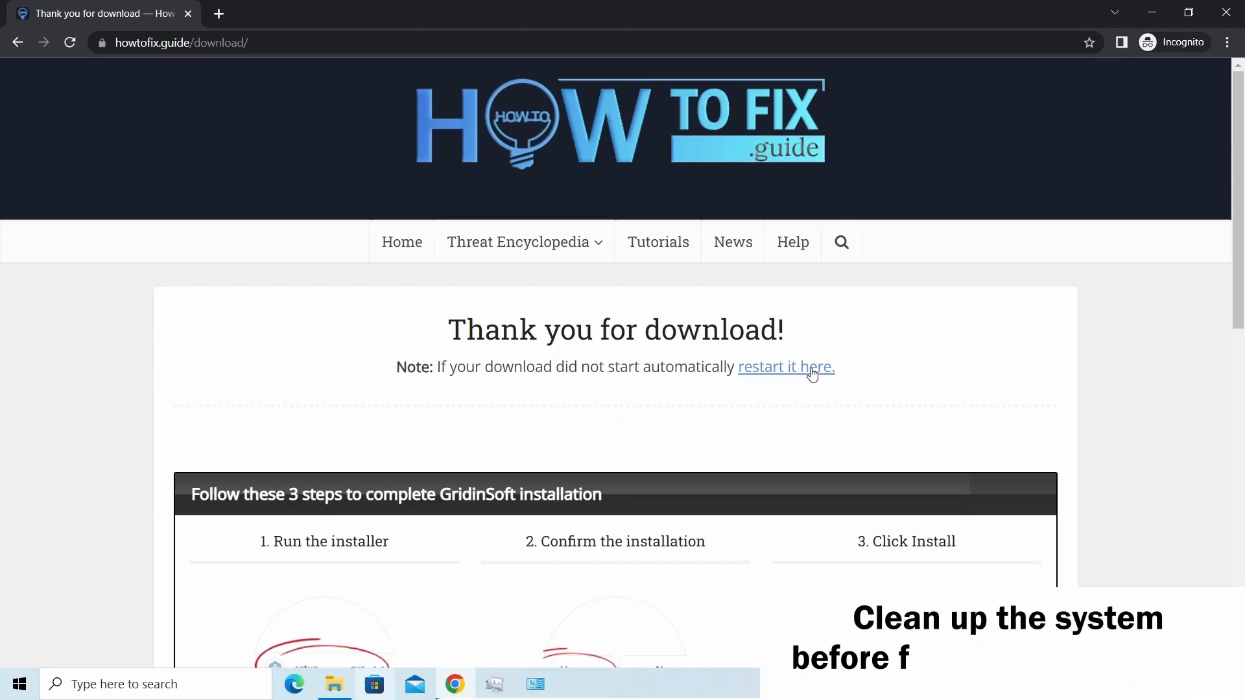
- Restart the setup-gridinsoft-fix.exe download, keep and run it, allow changes and start the install
click(784, 367)
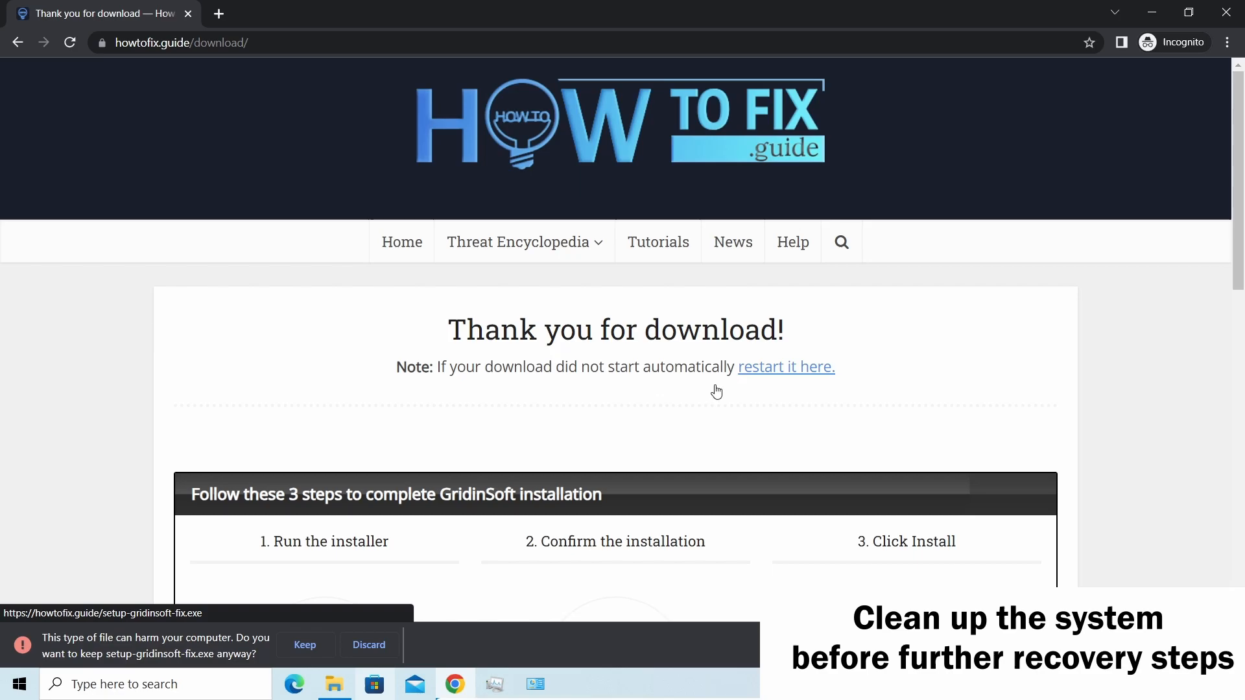
click(305, 644)
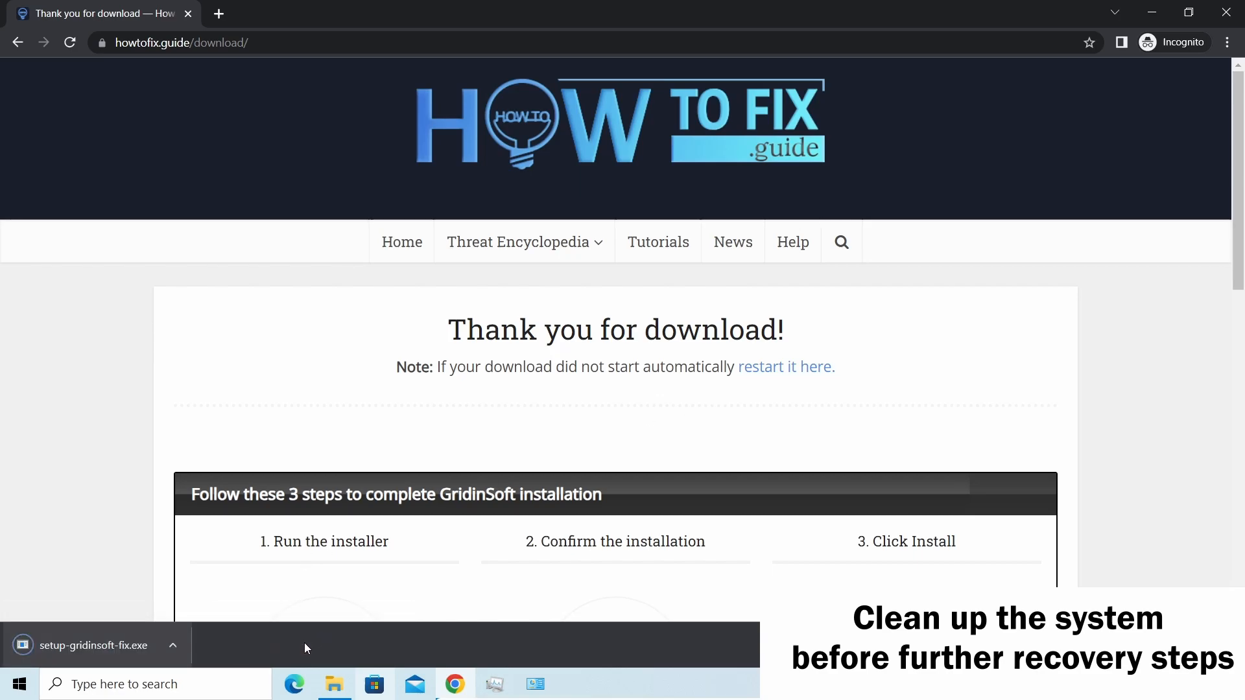
click(87, 644)
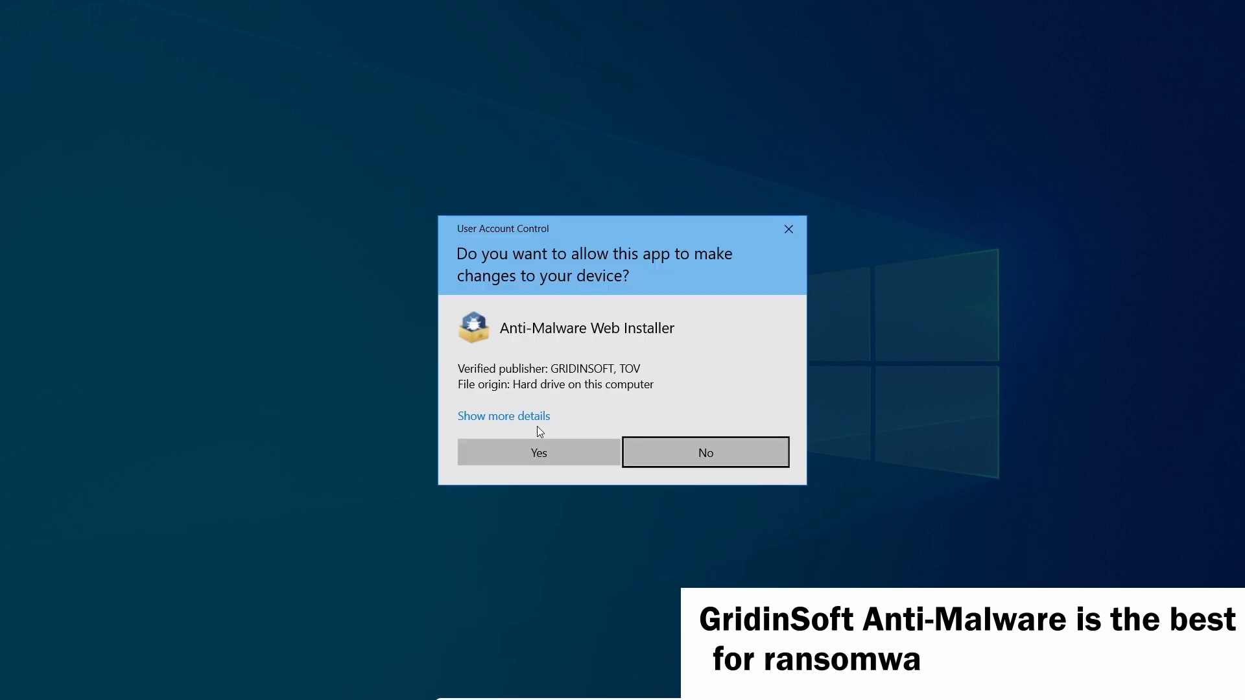
click(537, 452)
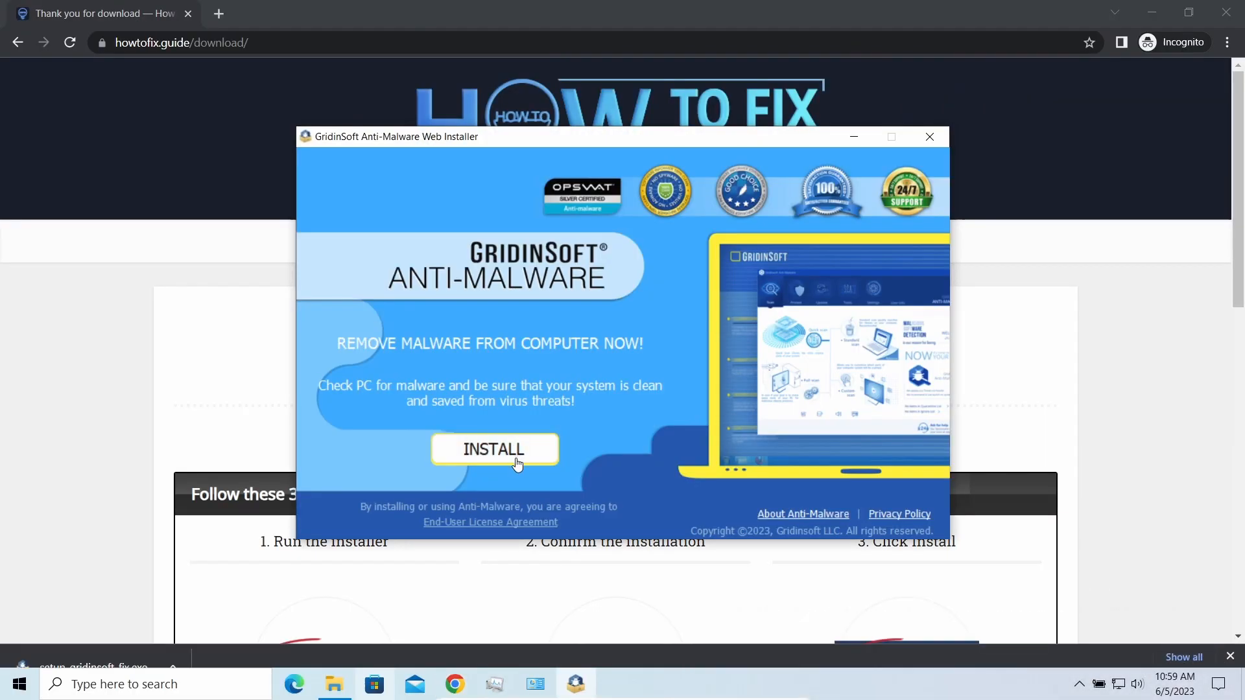
click(492, 450)
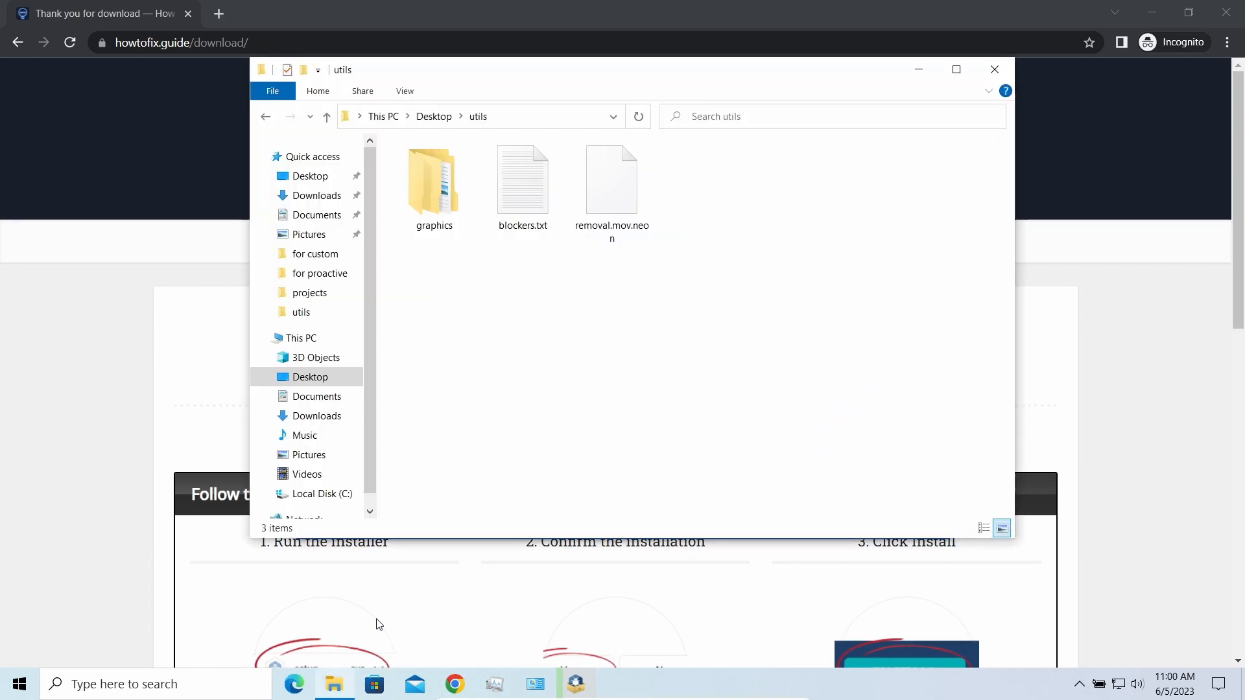
- Rename removal.mov.neon to removal.mov, confirming the extension change warning
click(611, 179)
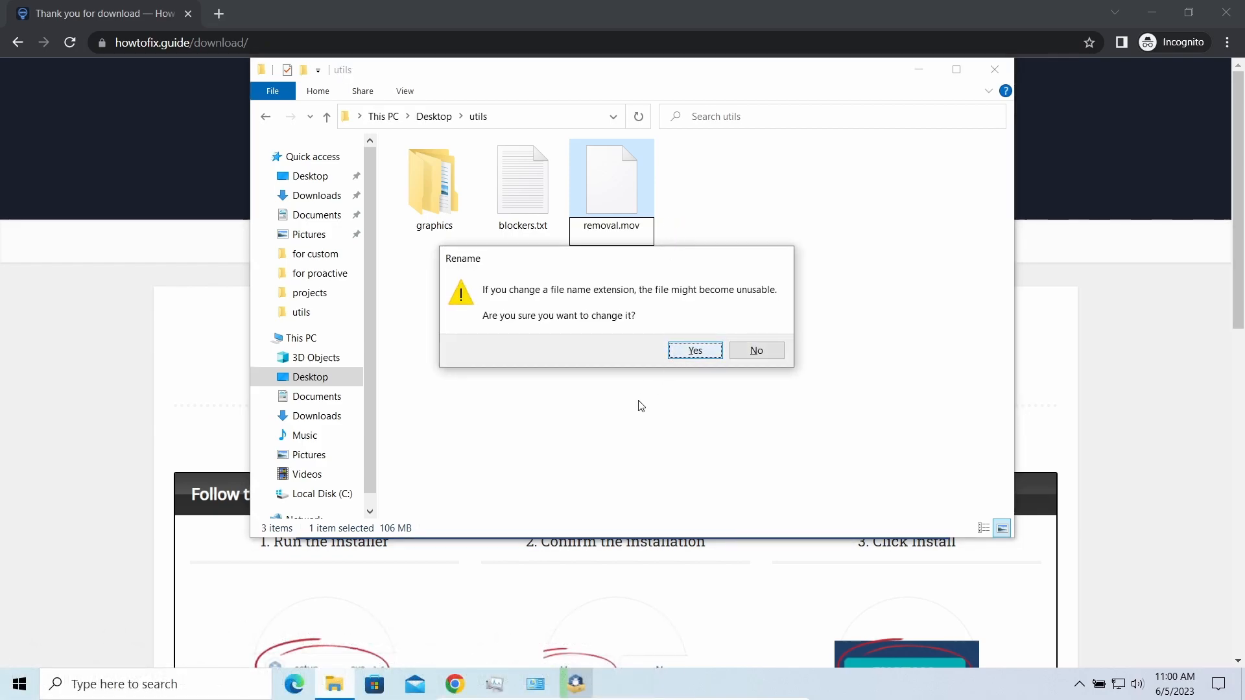
click(694, 351)
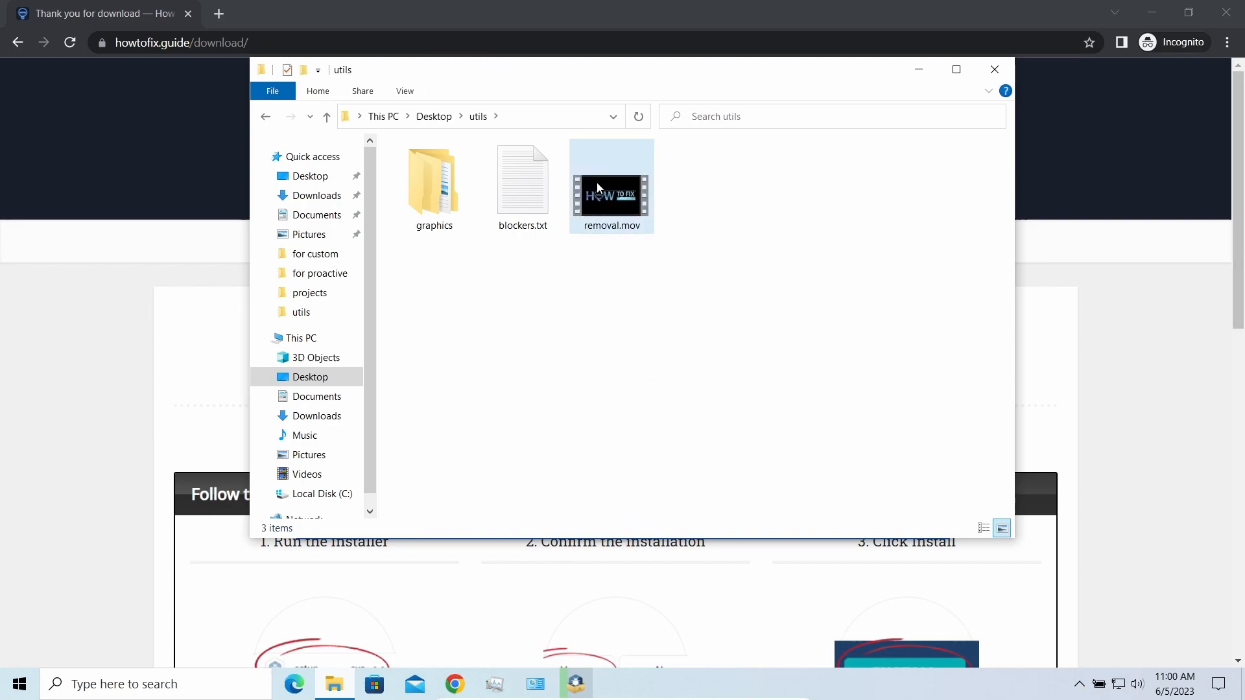
click(747, 275)
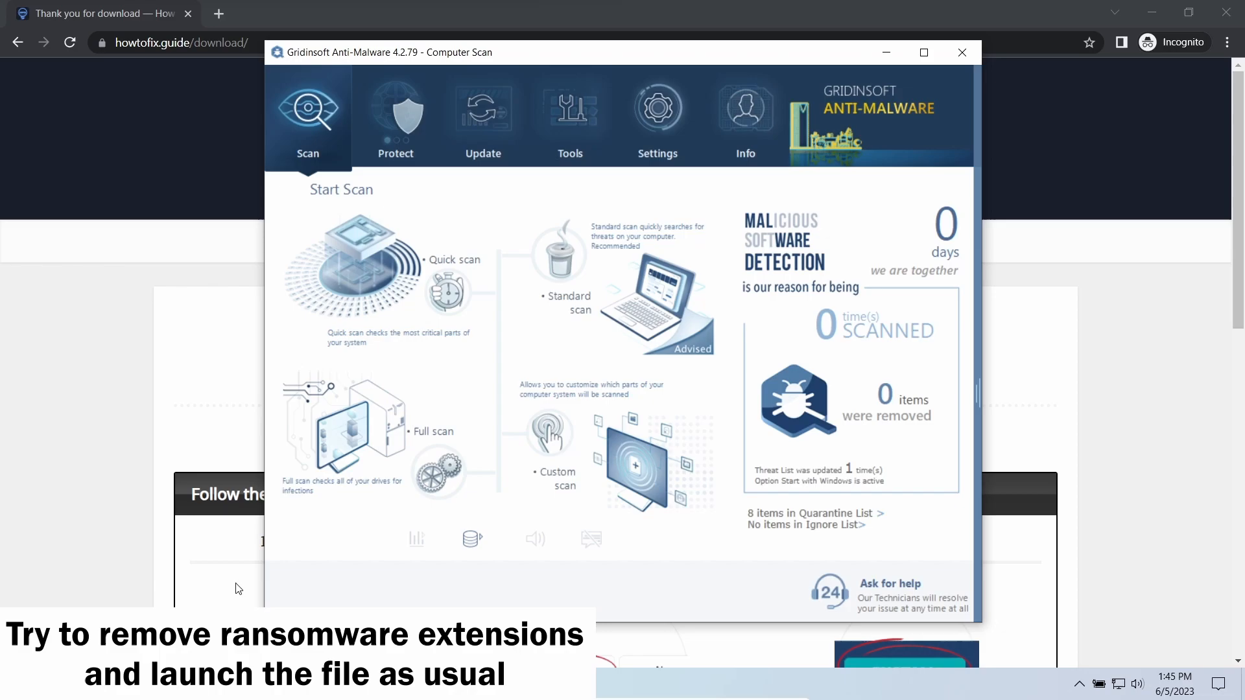
- Start a Full scan of all drives from the Scan tab
click(341, 429)
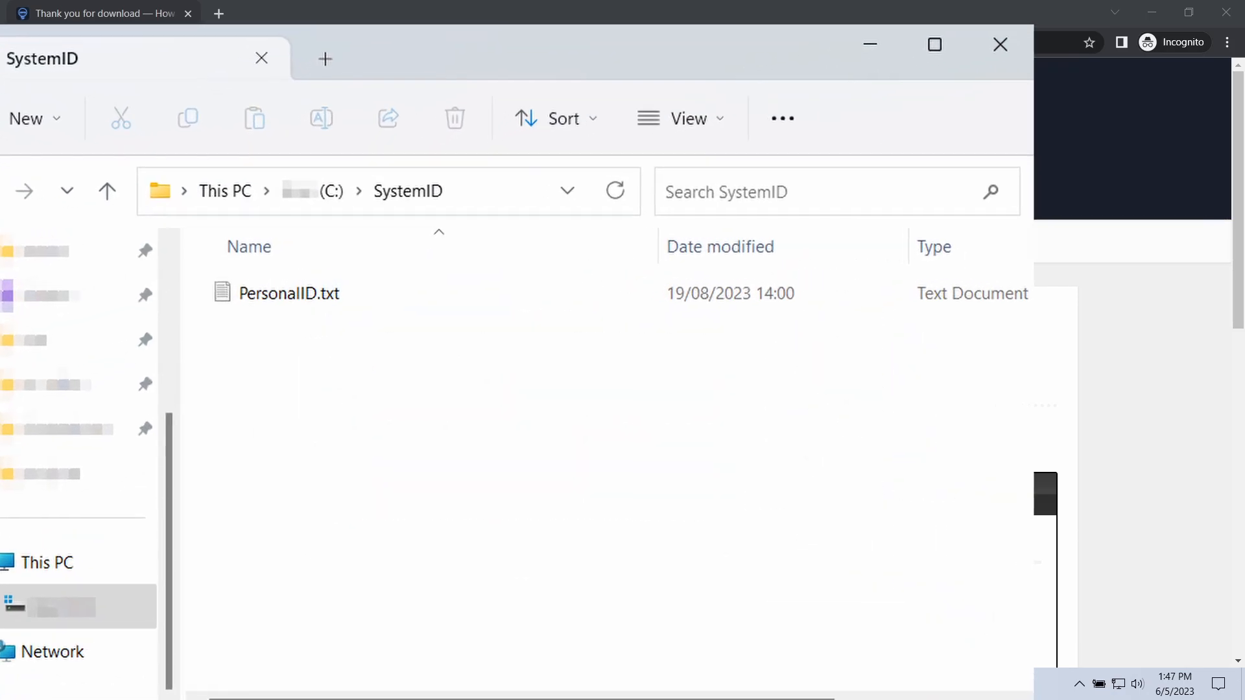
- Open PersonalID.txt from C:\SystemID
double_click(288, 293)
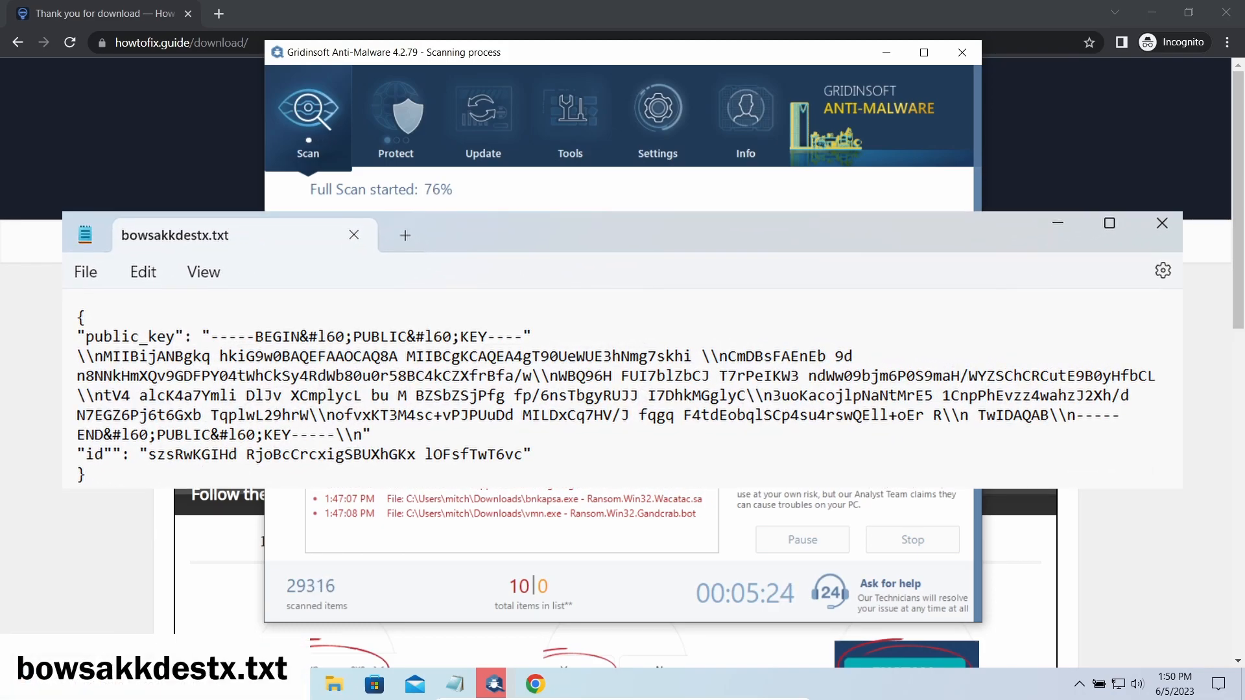
- Close the bowsakkdestx.txt public-key note to return to the finished scan with 10 objects
click(353, 235)
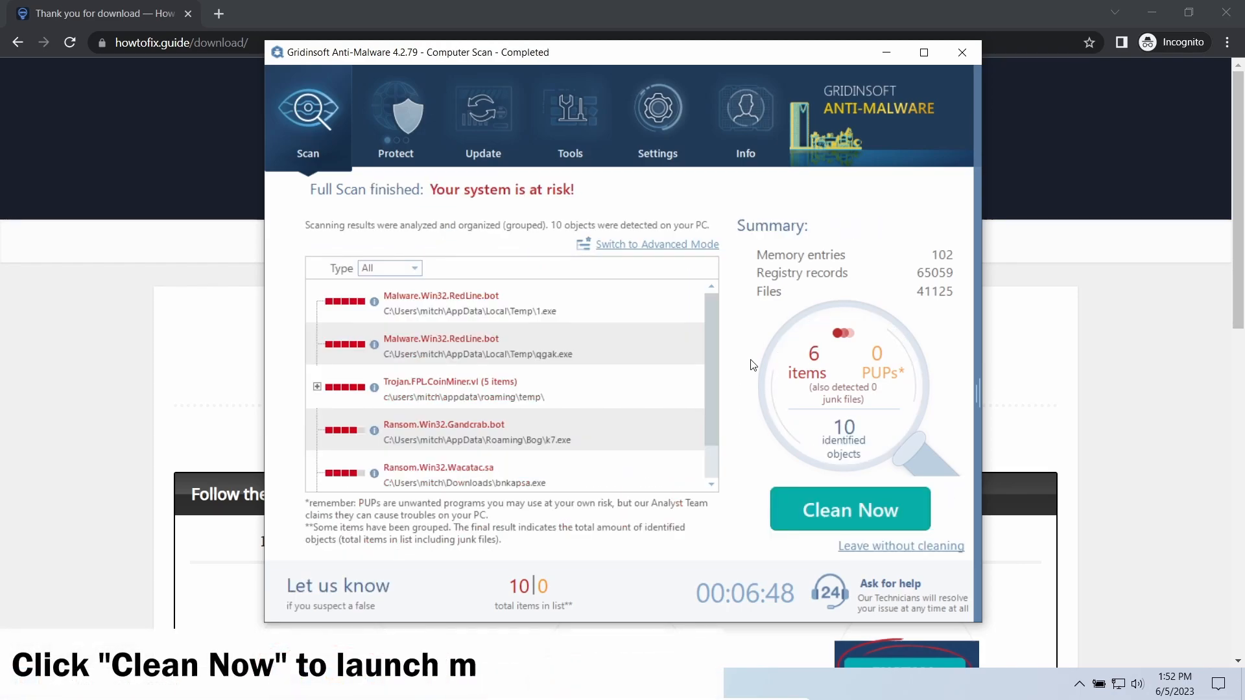
mouse_move(787, 534)
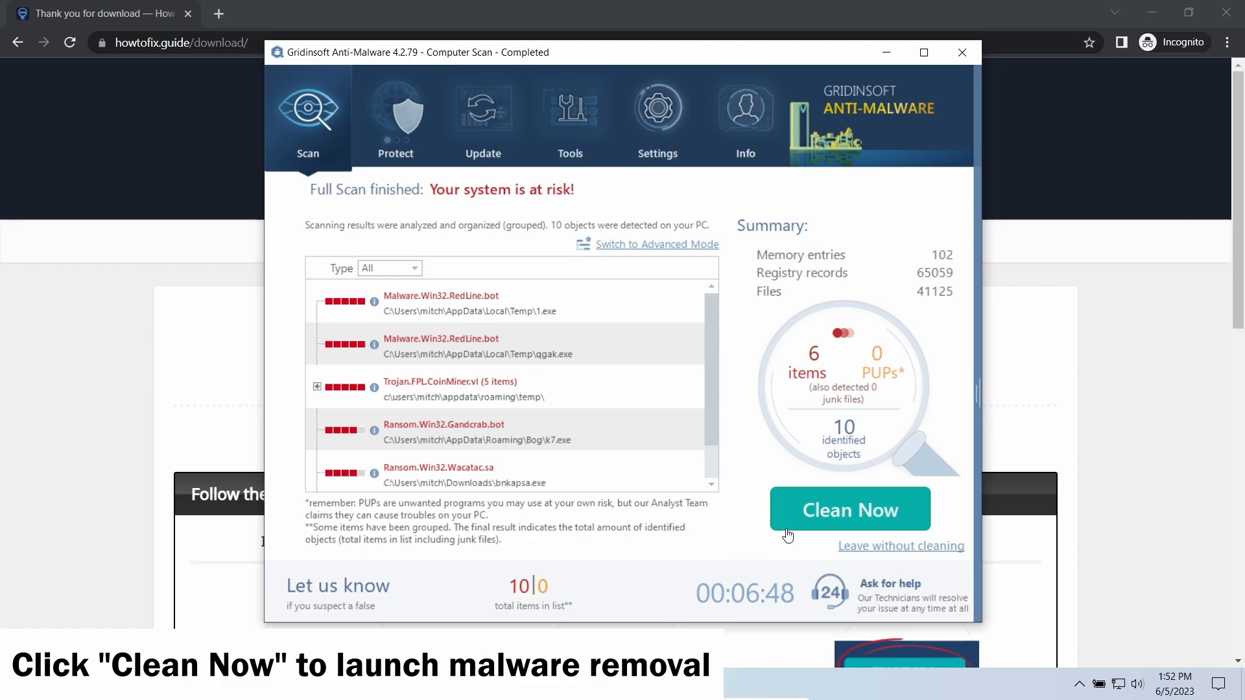
- Clean all 10 detected threats with Clean Now and confirm the removal summary
click(850, 508)
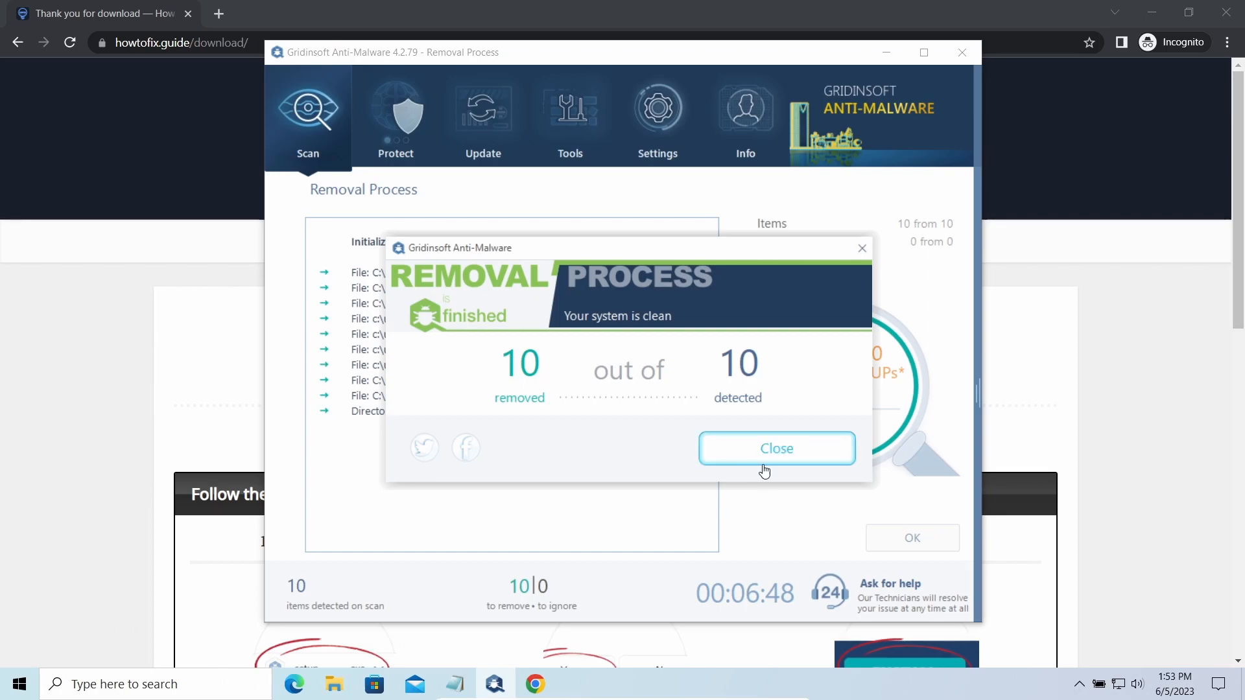
mouse_move(790, 452)
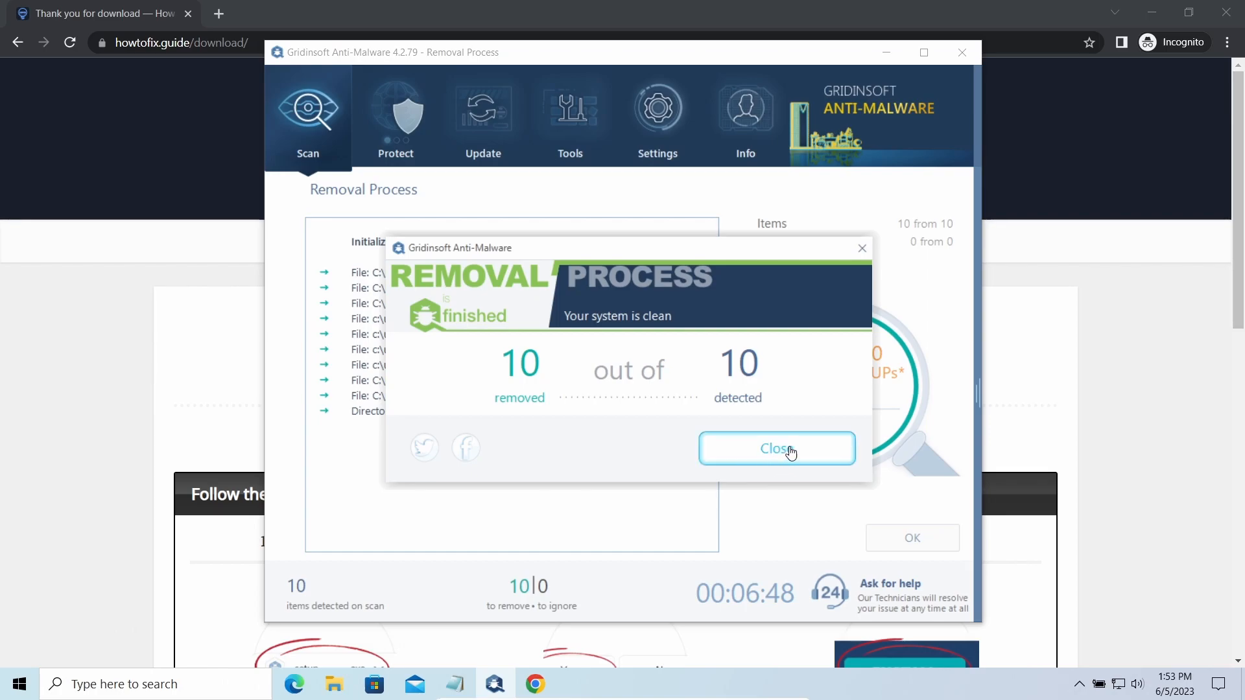
click(776, 449)
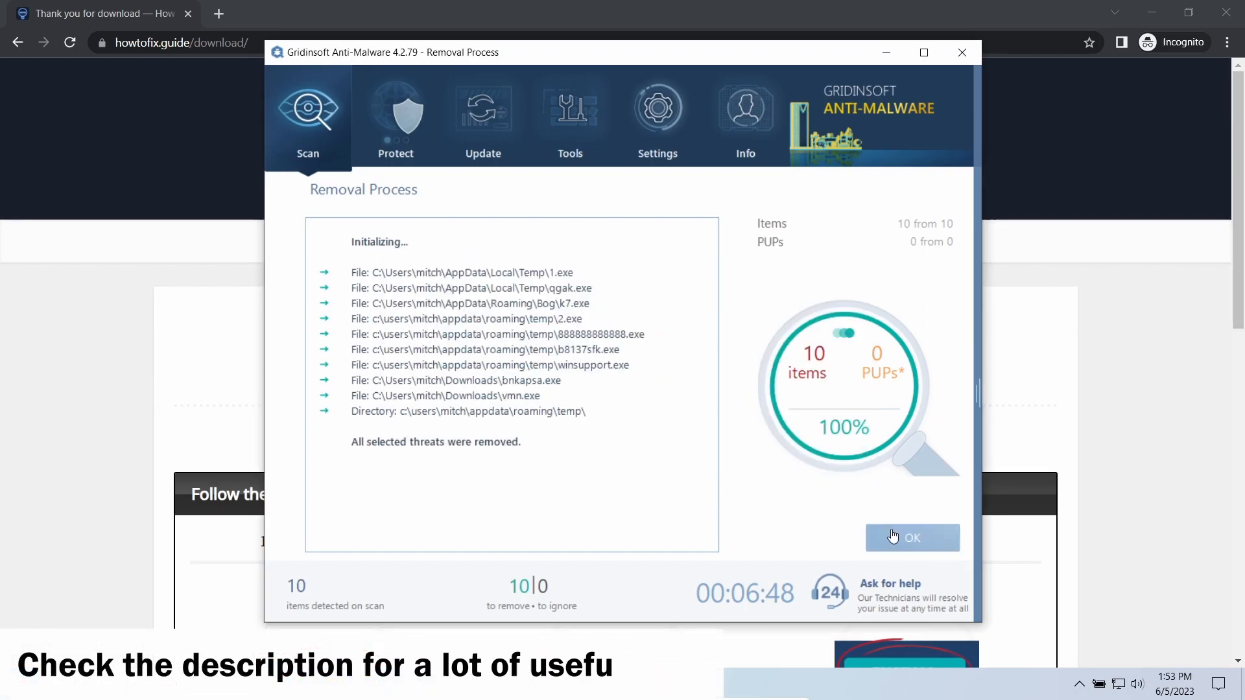
click(911, 536)
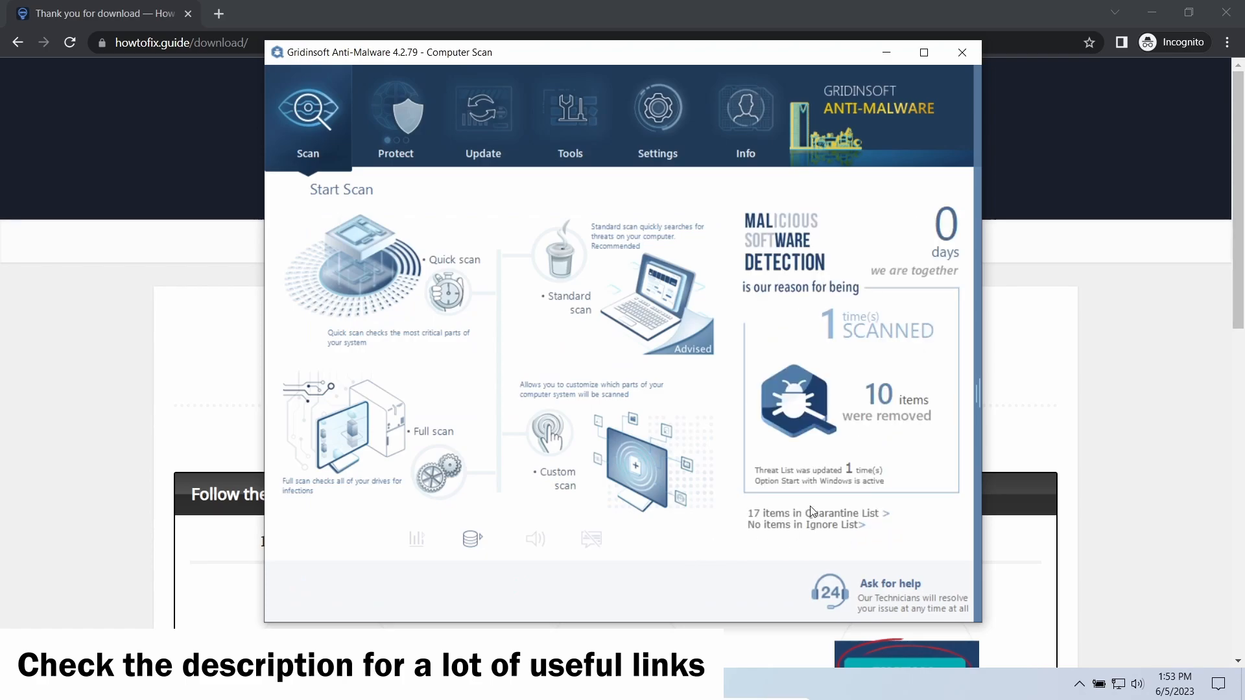